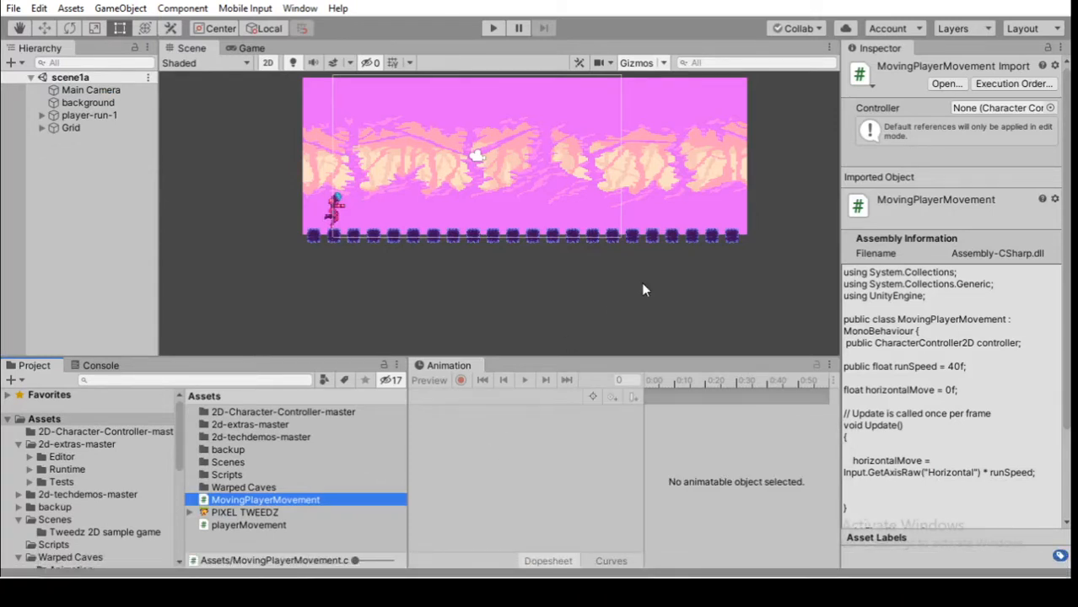
mouse_move(283, 499)
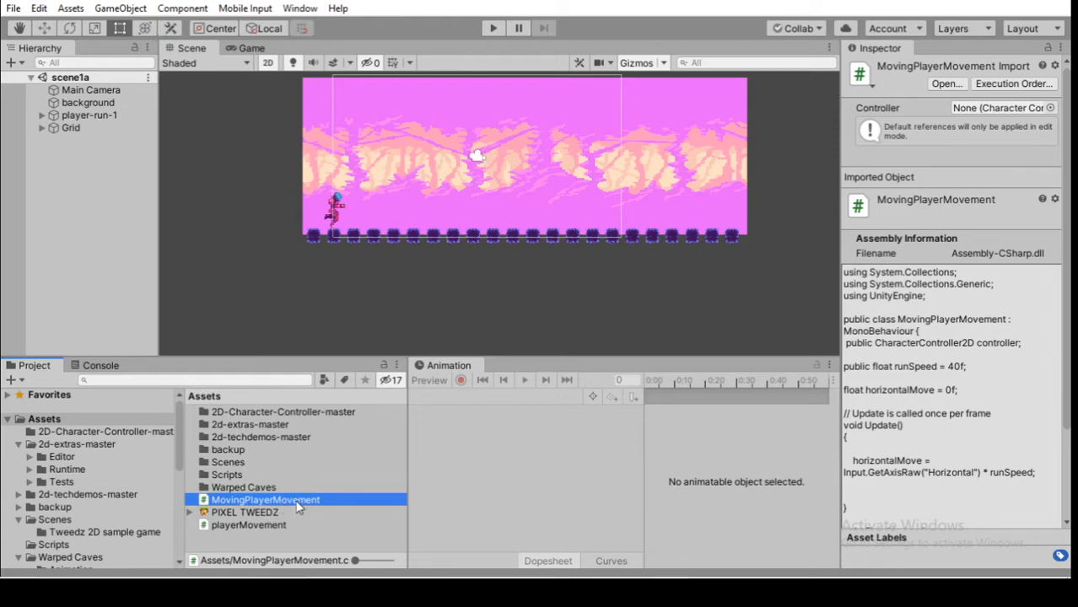
Open the MovingPlayerMovement script from the Assets folder in Visual Studio
double_click(265, 499)
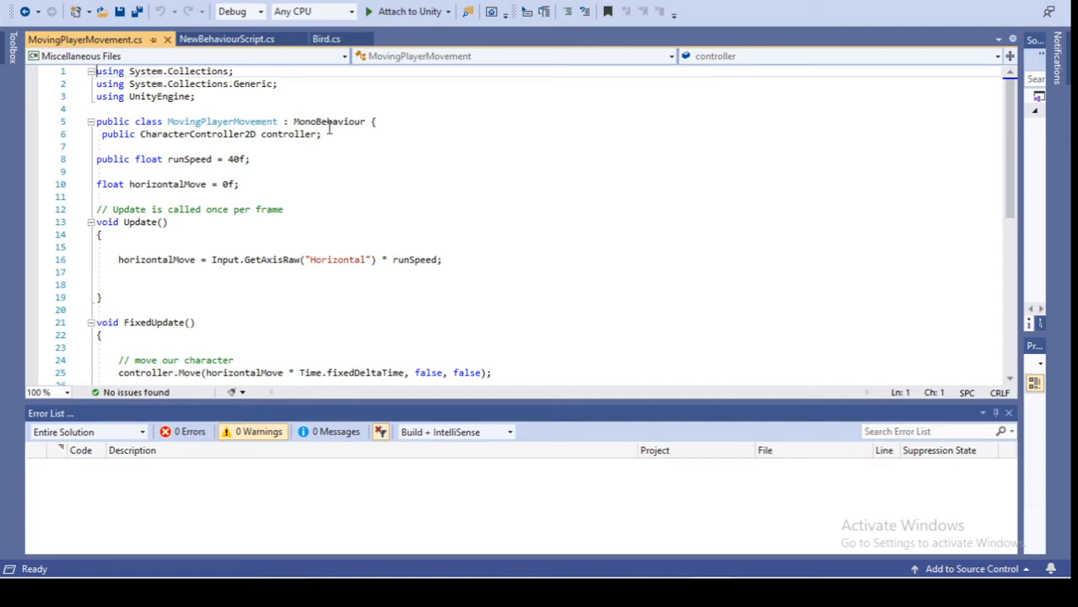
mouse_move(211, 263)
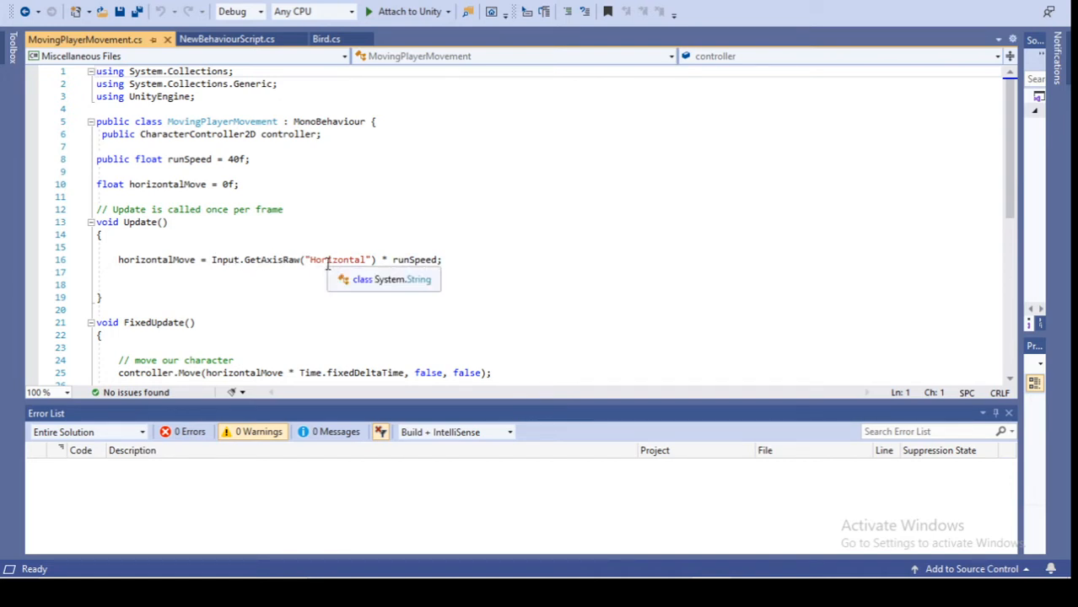
Scroll through MovingPlayerMovement.cs, listed under Miscellaneous Files, before returning to Unity
scroll("down", 3)
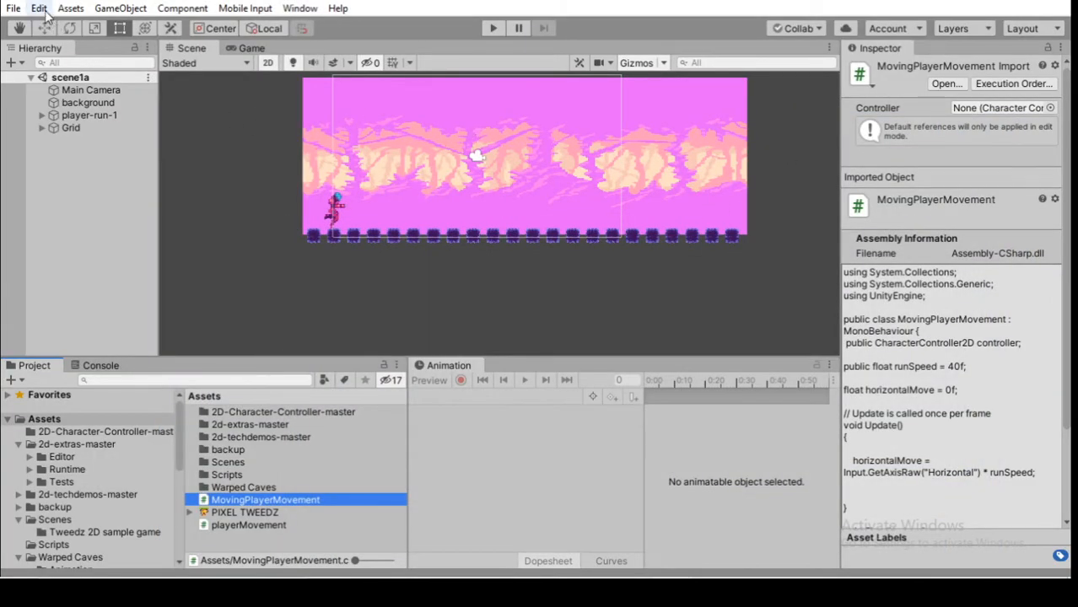
Reach Unity's Preferences from the Edit menu after checking the Help menu
left_click(37, 7)
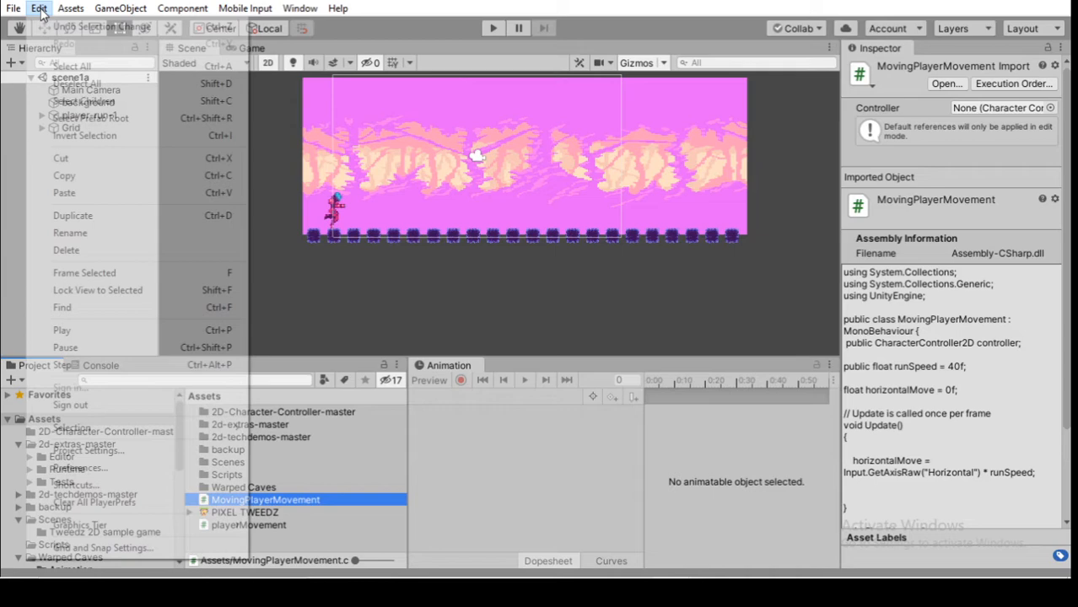
left_click(338, 8)
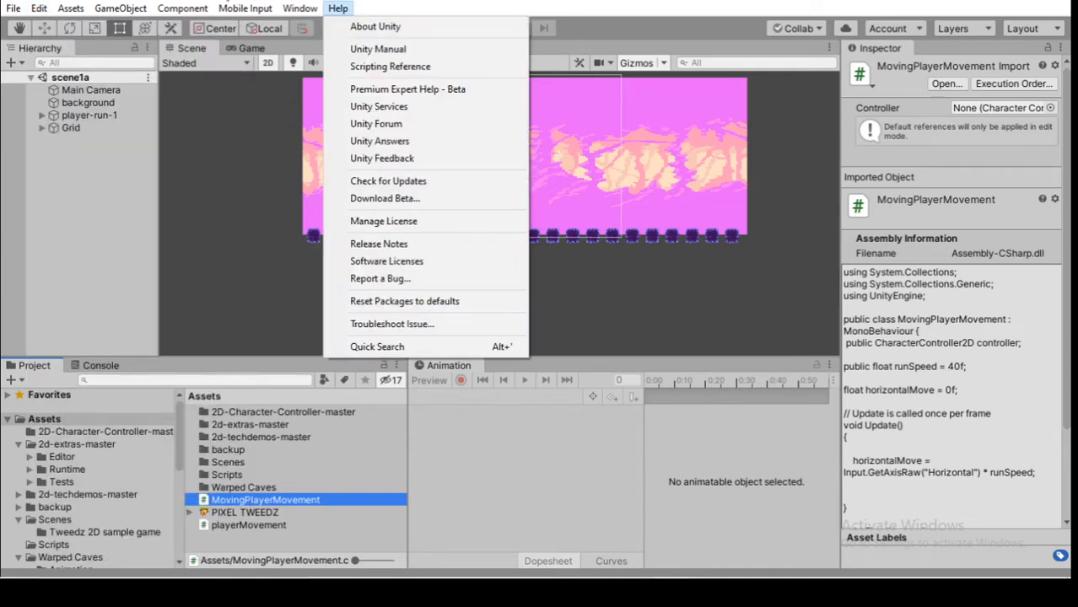
left_click(38, 7)
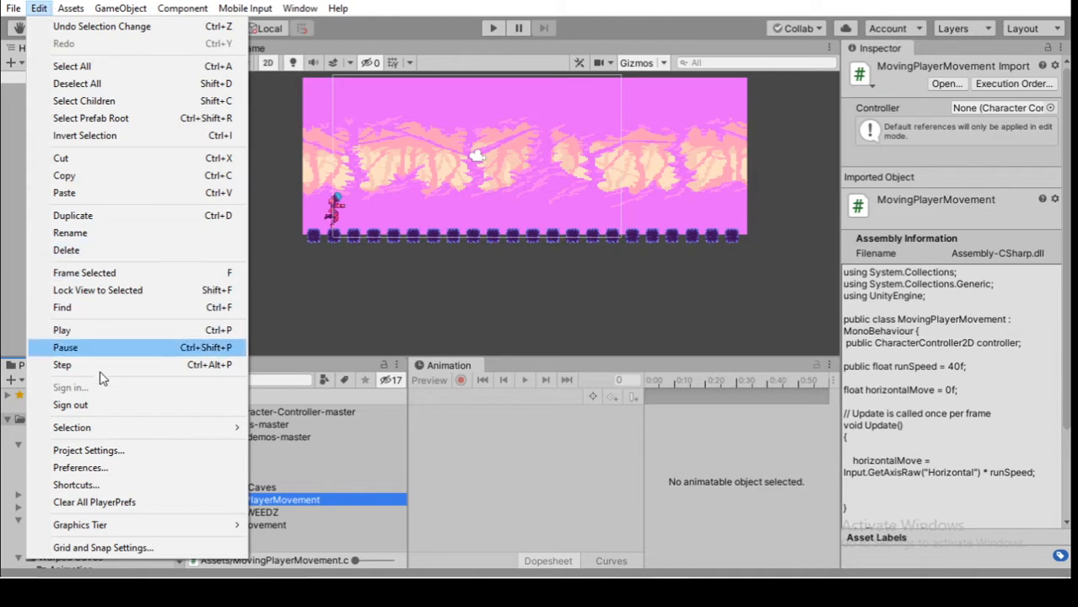
mouse_move(93, 486)
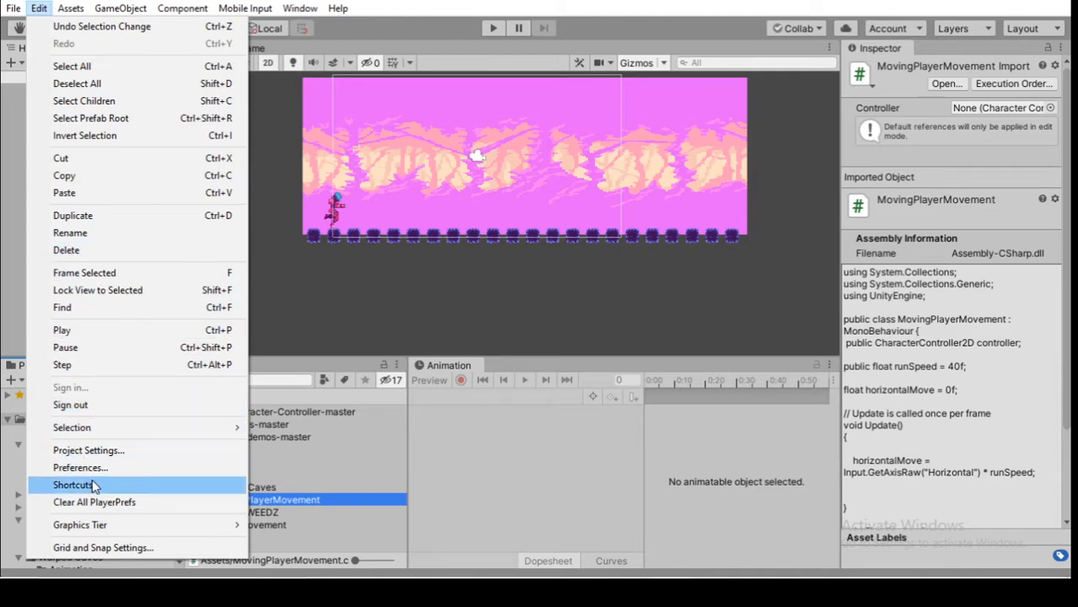
left_click(81, 467)
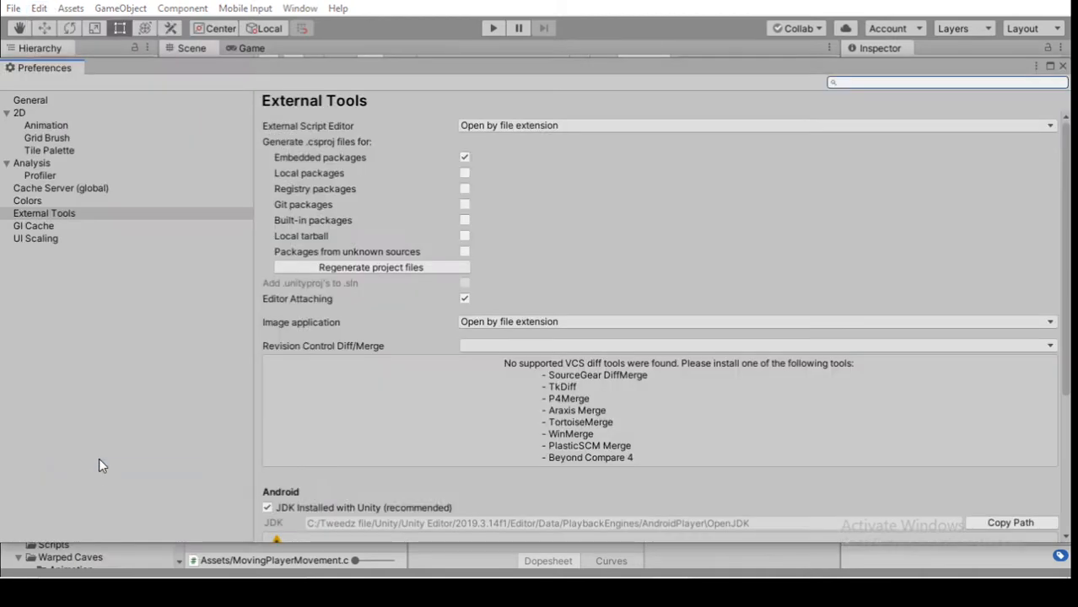
mouse_move(67, 215)
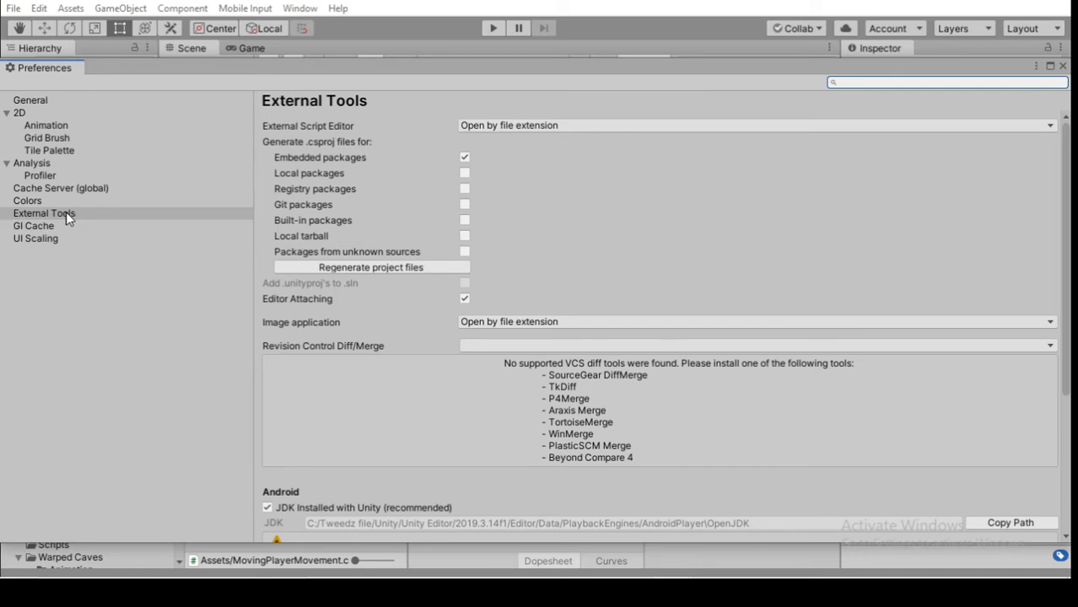
mouse_move(238, 201)
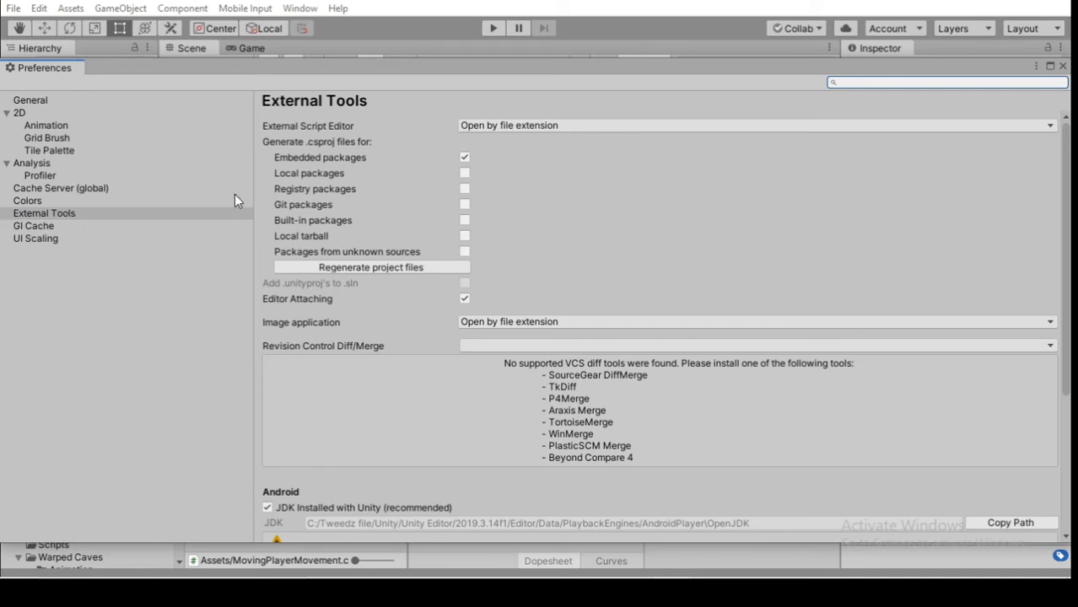
mouse_move(358, 222)
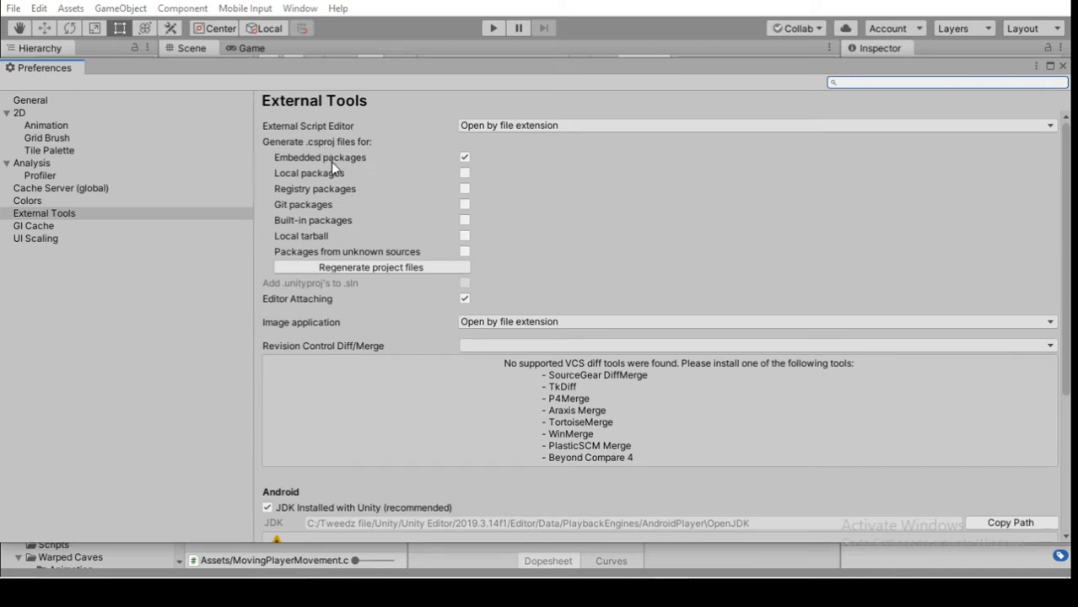
mouse_move(582, 143)
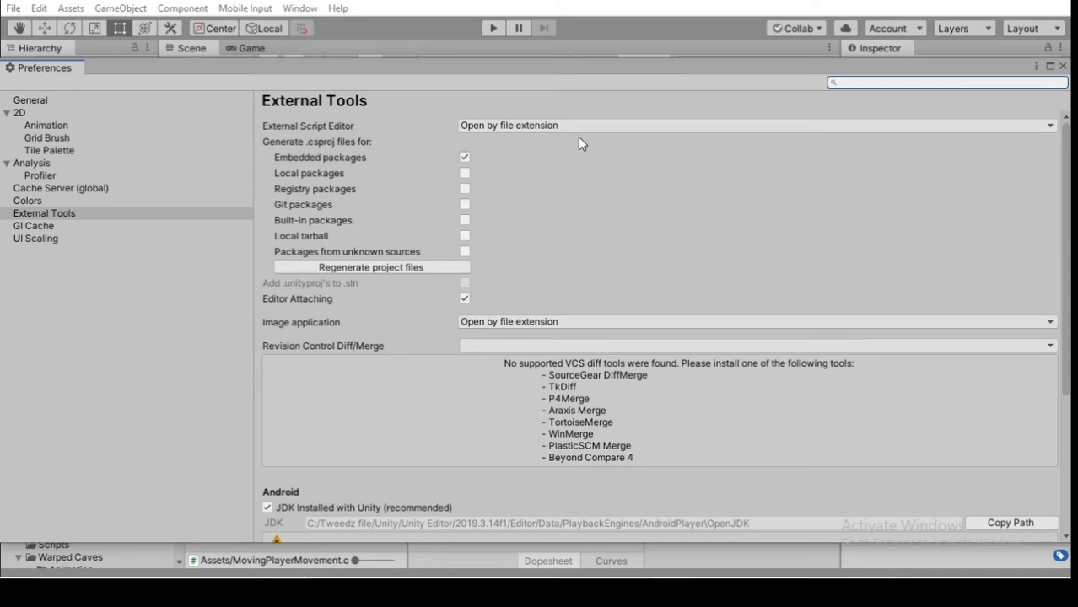
mouse_move(486, 81)
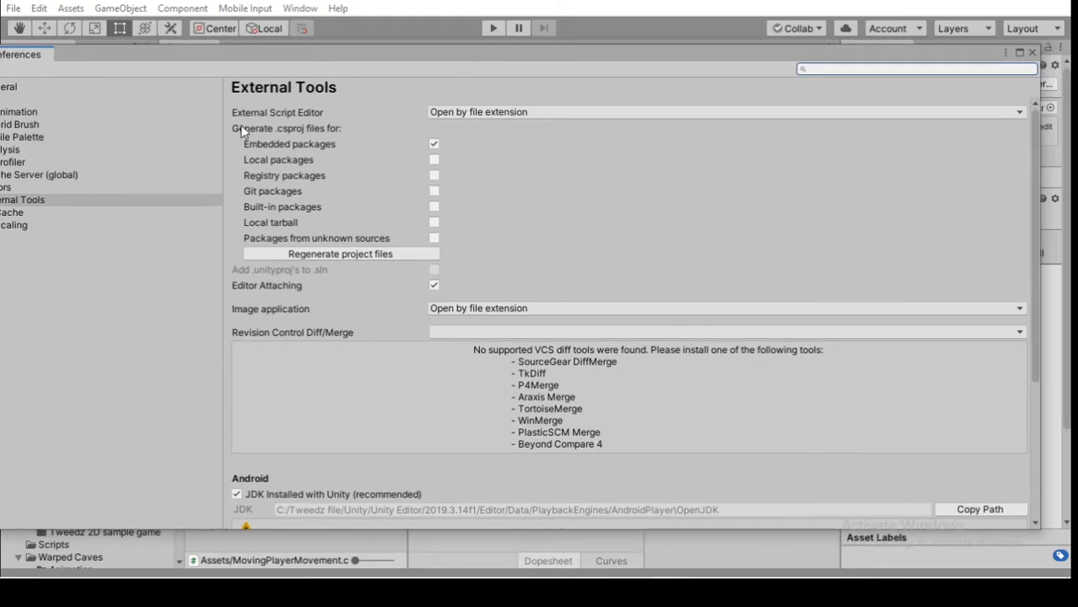
mouse_move(436, 125)
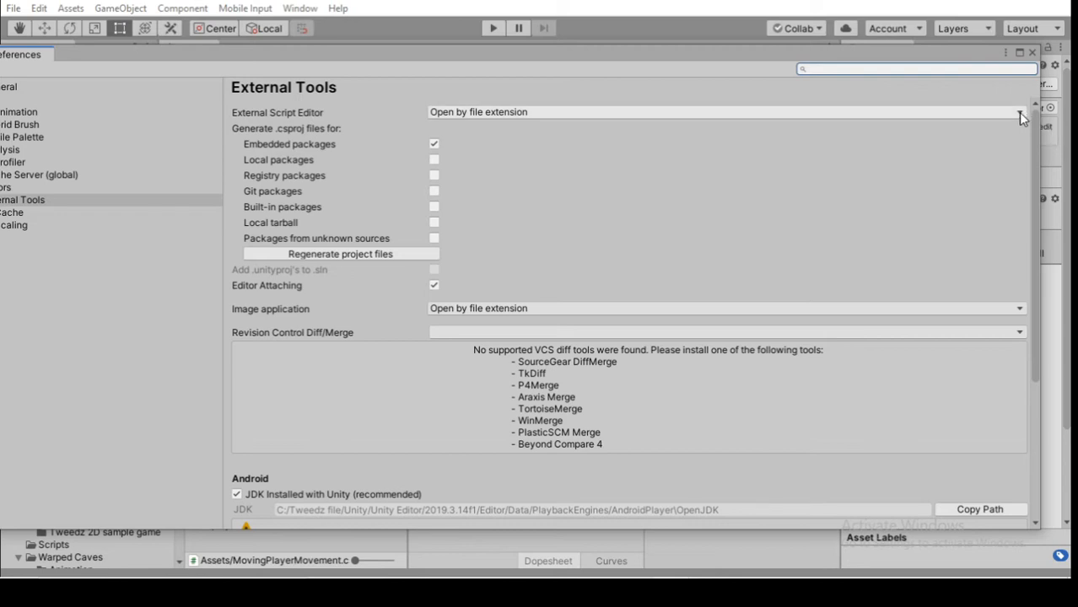
Show the External Script Editor choices, including Visual Studio 2019 (Community)
left_click(725, 111)
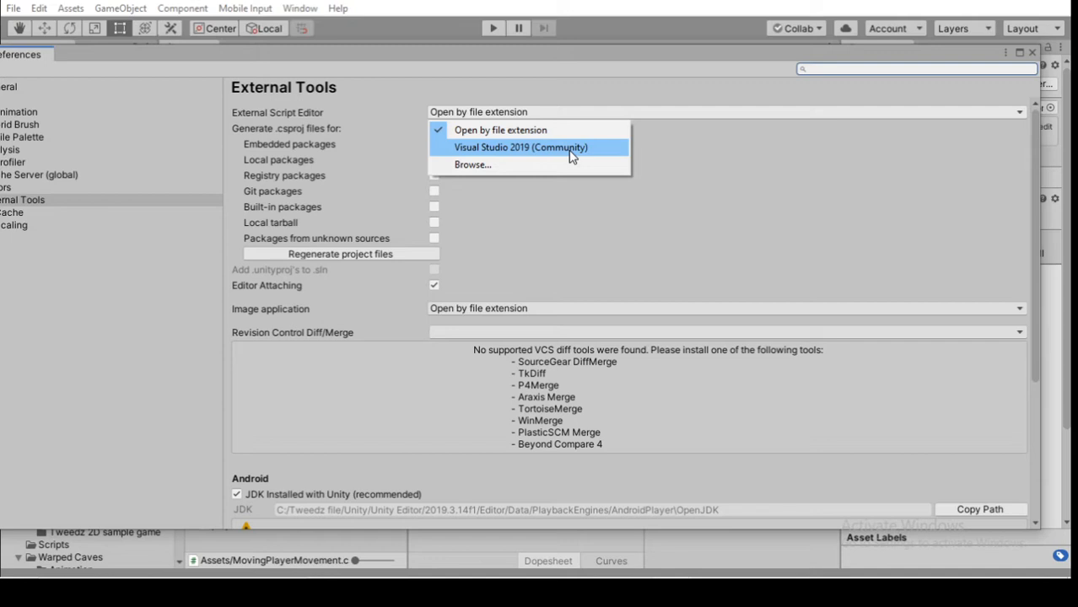
mouse_move(520, 152)
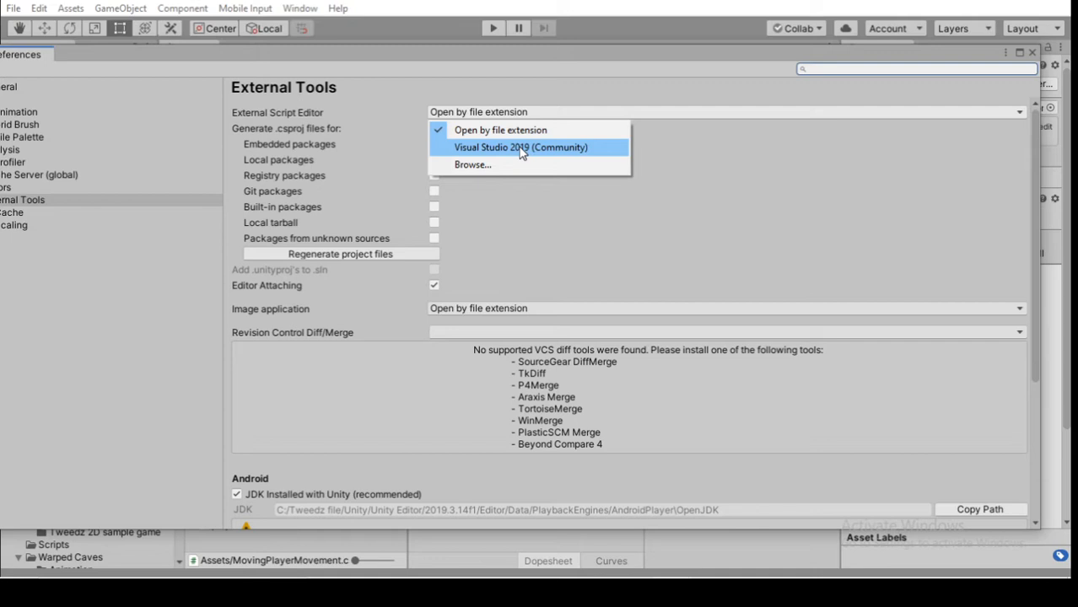
mouse_move(577, 159)
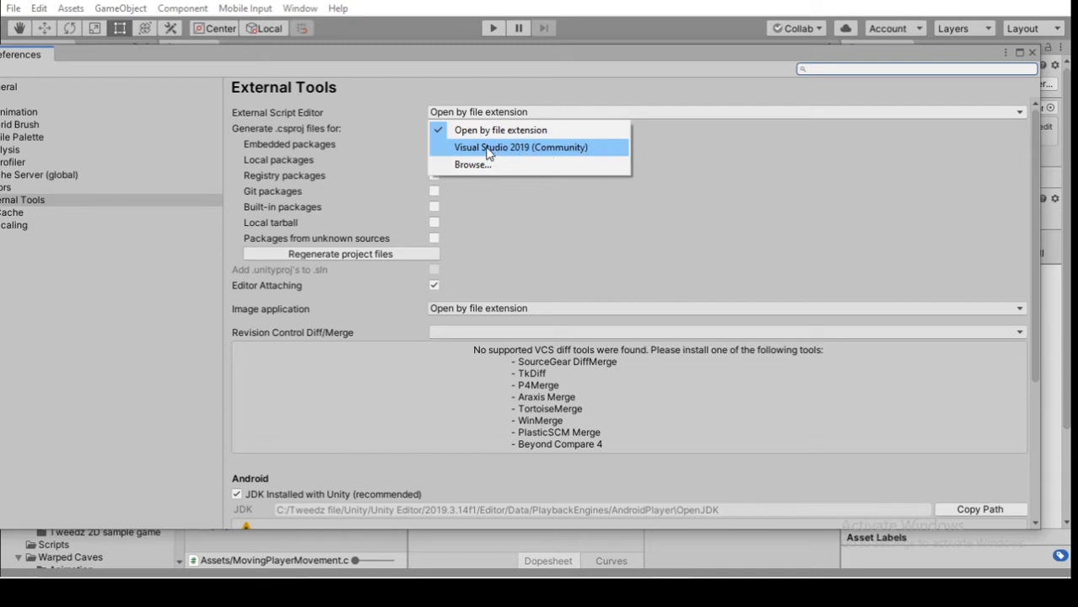
mouse_move(519, 155)
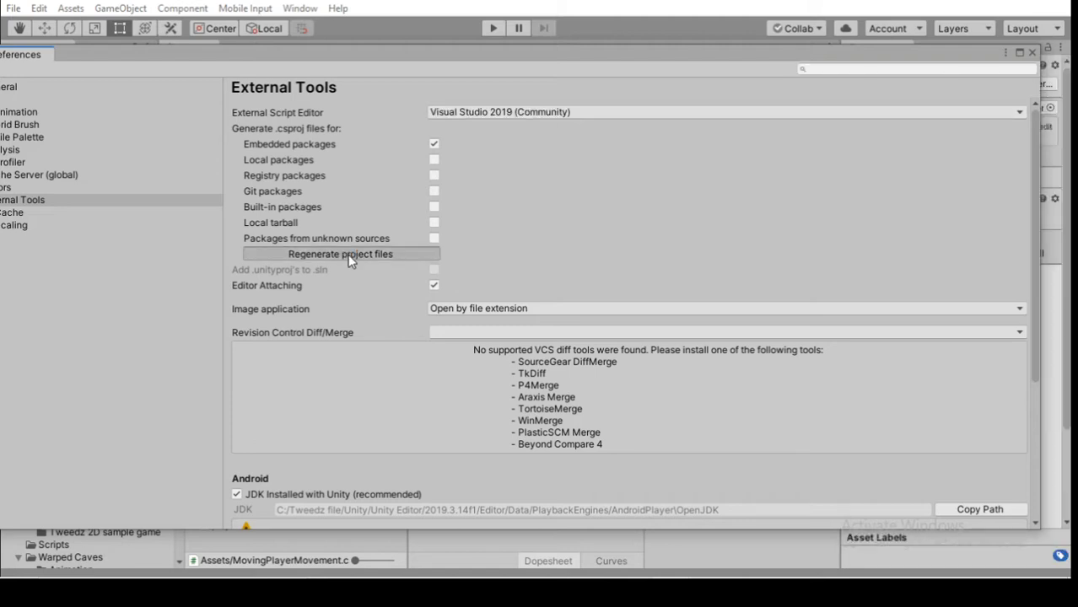
Disable .csproj generation for Embedded packages and close the Preferences window
scroll("down", 3)
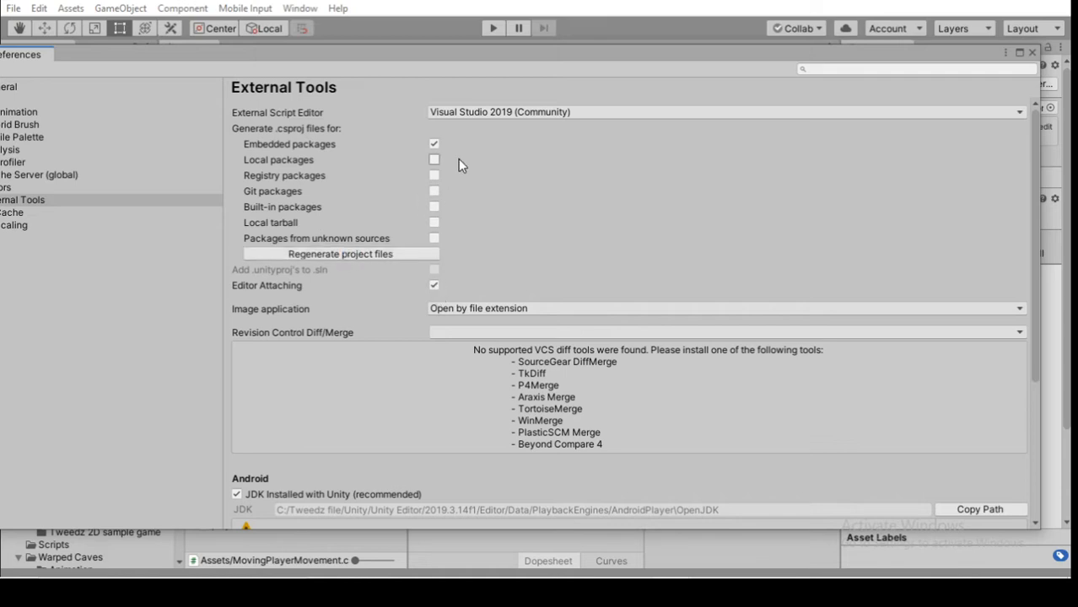
left_click(433, 144)
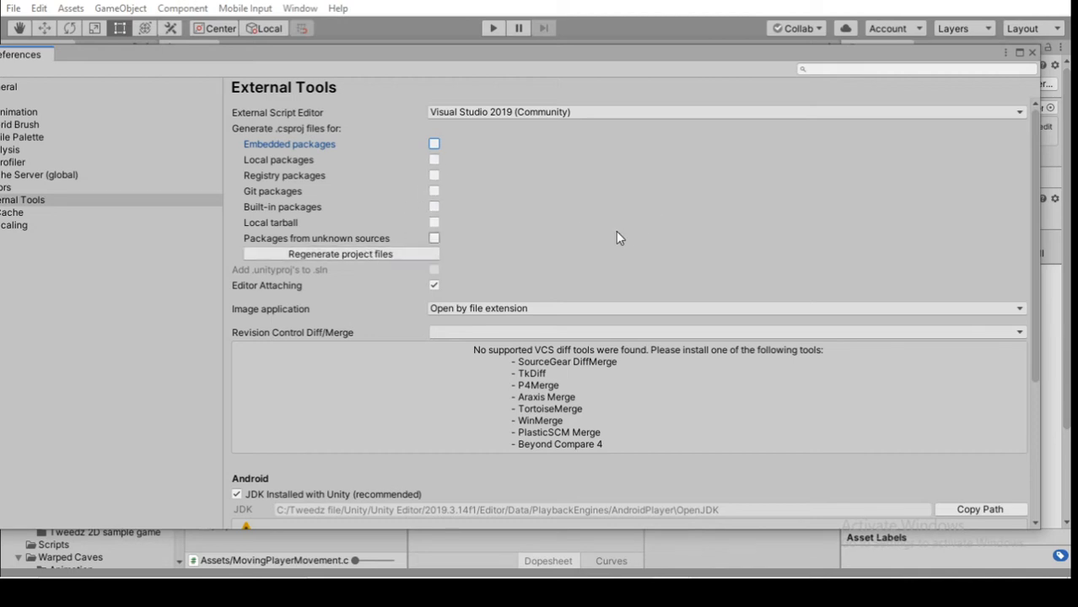
mouse_move(290, 165)
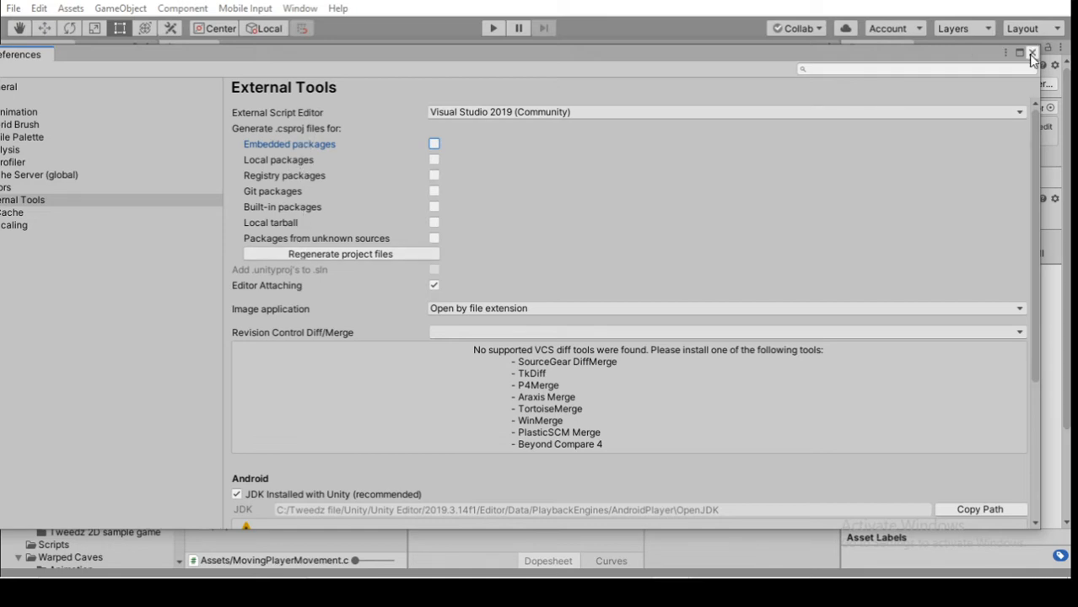
left_click(1032, 53)
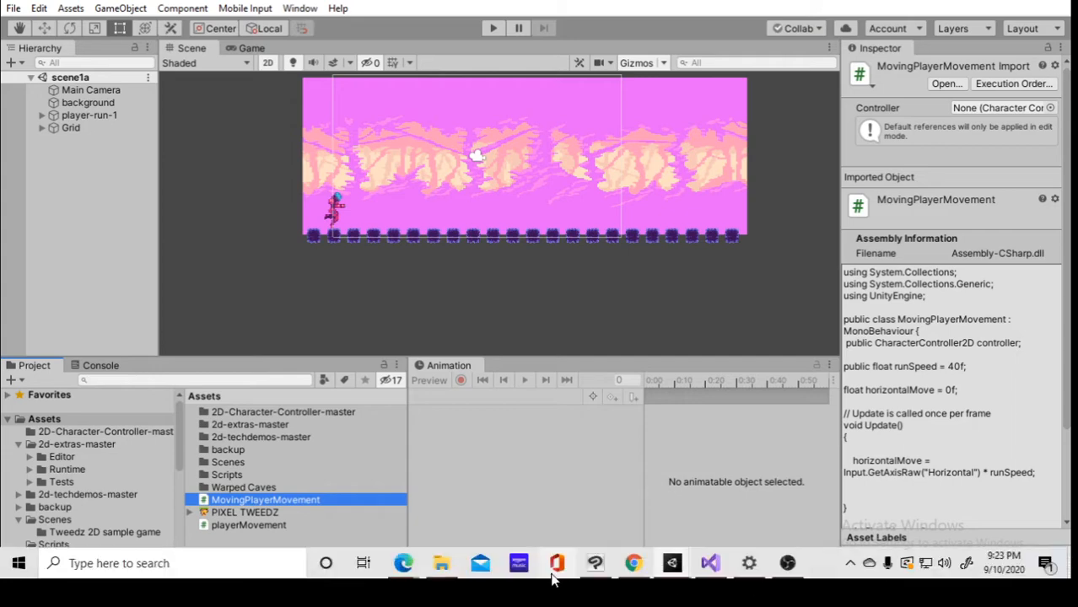
mouse_move(708, 563)
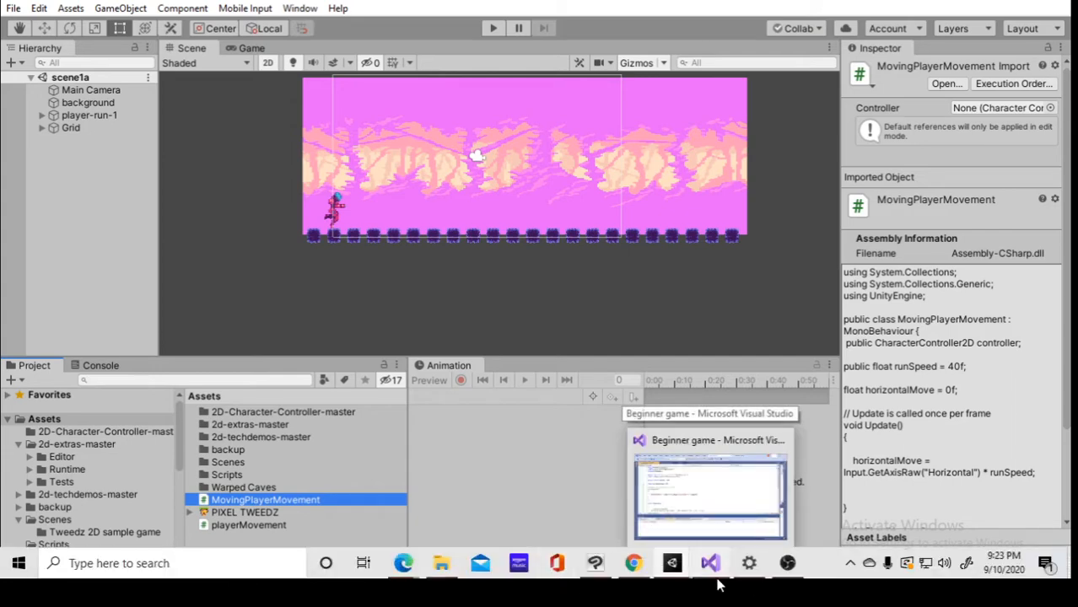
mouse_move(671, 563)
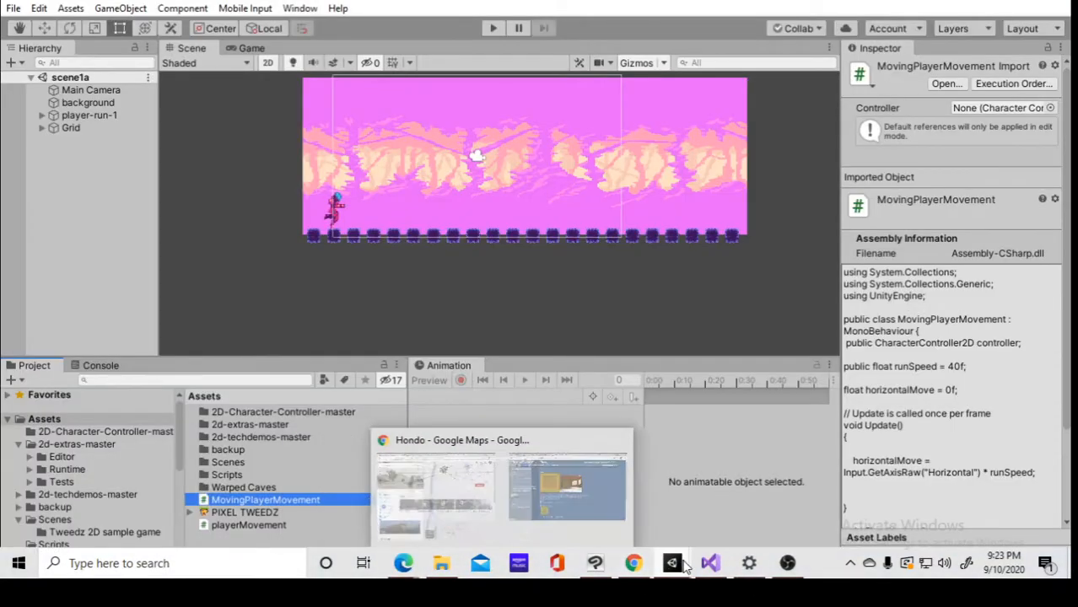
Switch windows via the taskbar to reopen MovingPlayerMovement with the project loaded
left_click(711, 563)
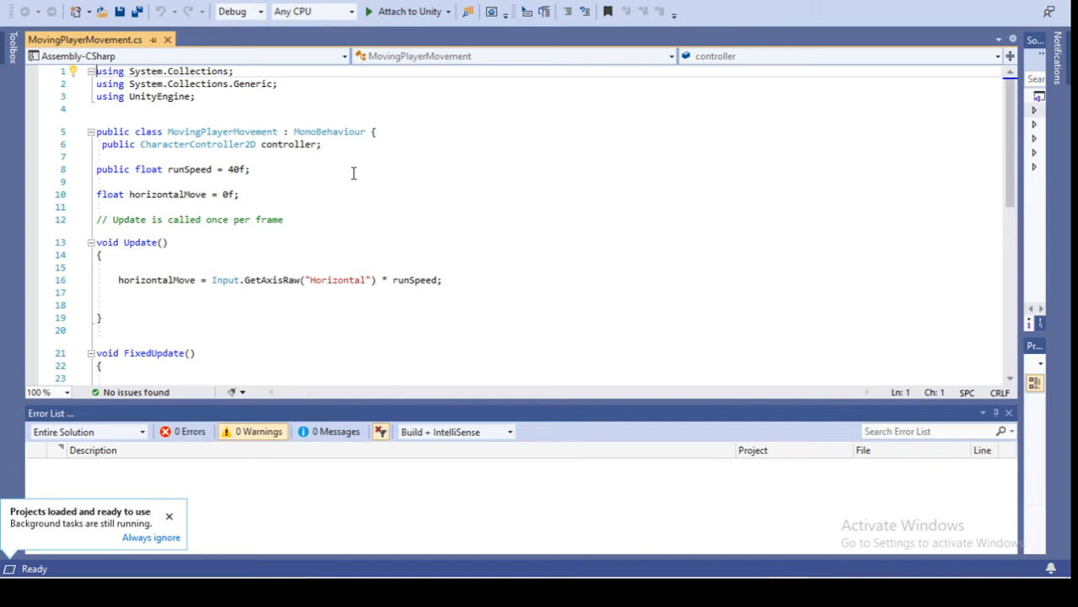
mouse_move(329, 131)
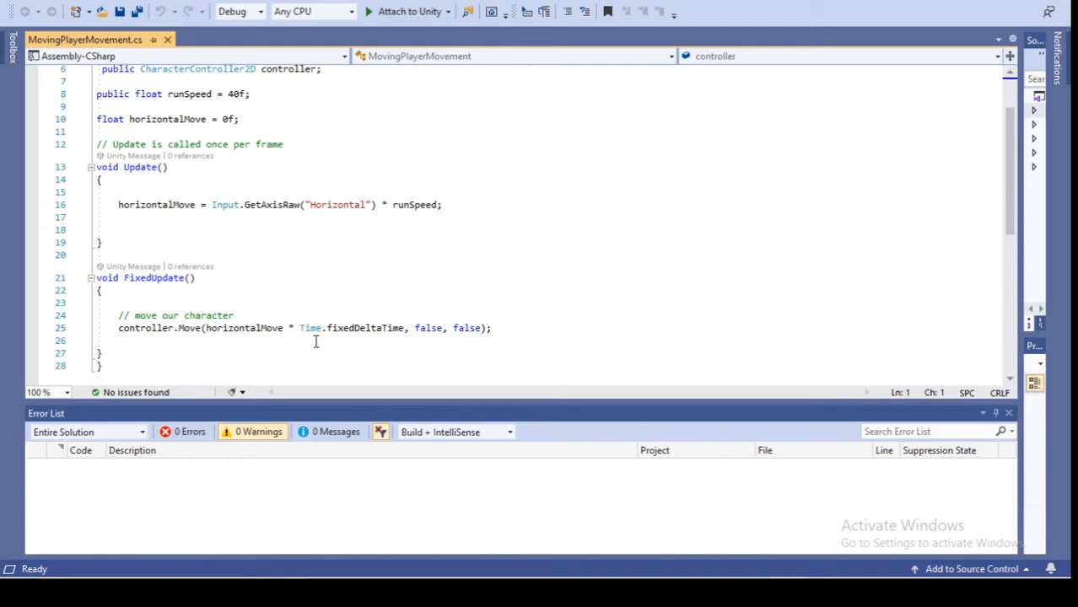
mouse_move(315, 327)
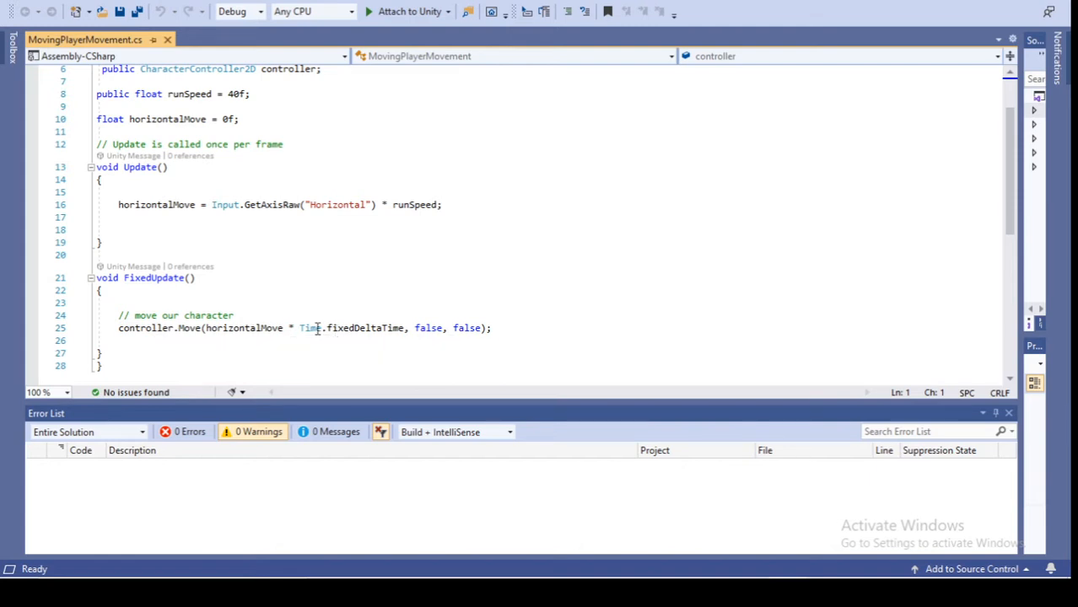
mouse_move(368, 327)
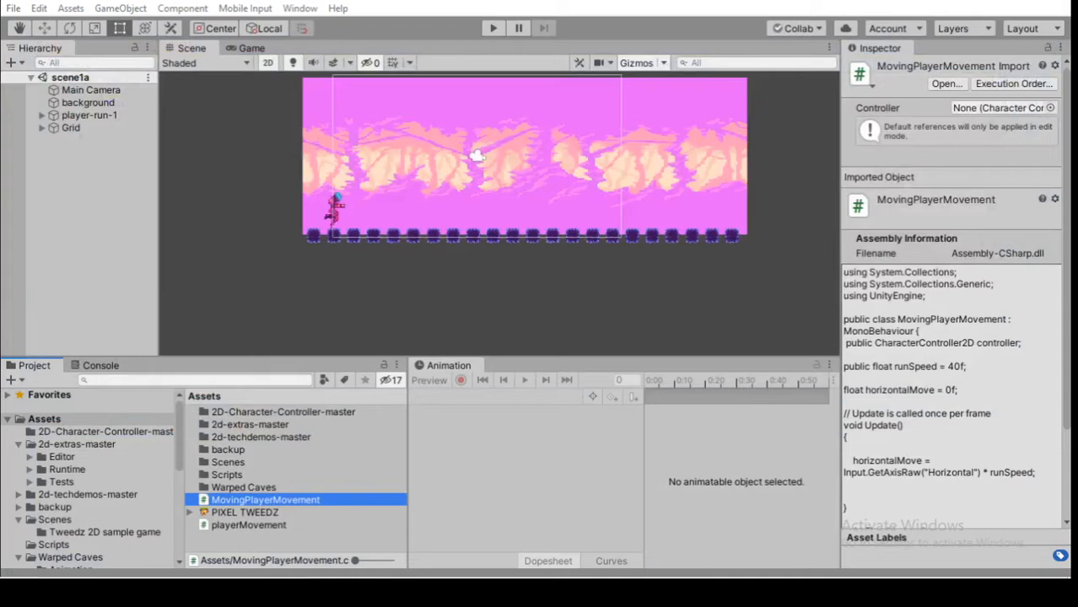
mouse_move(1069, 13)
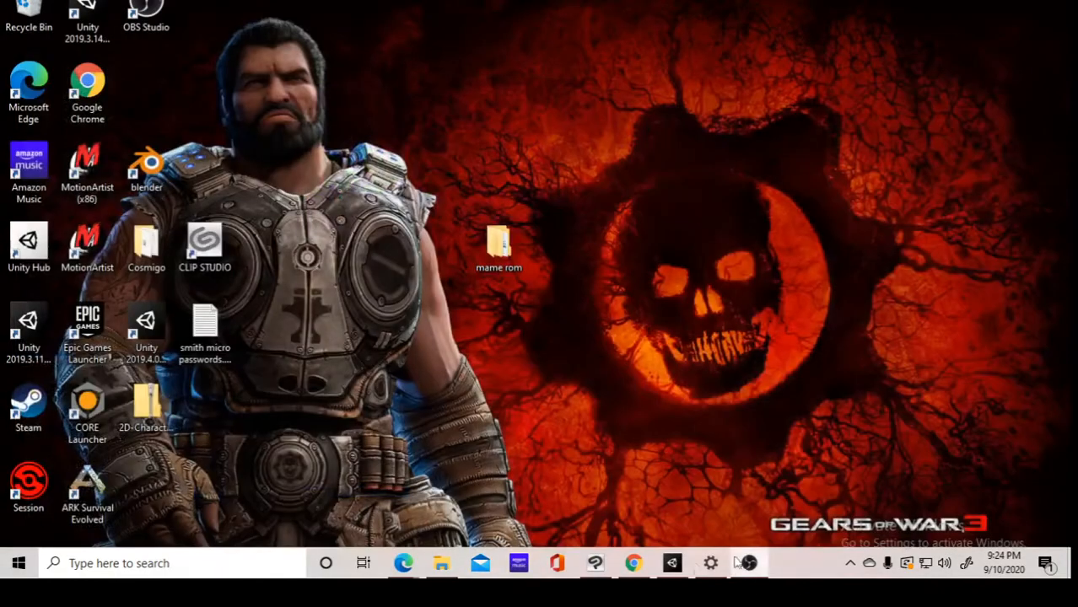
Bring the Unity bird game project to the front with Bird.cs selected
left_click(672, 563)
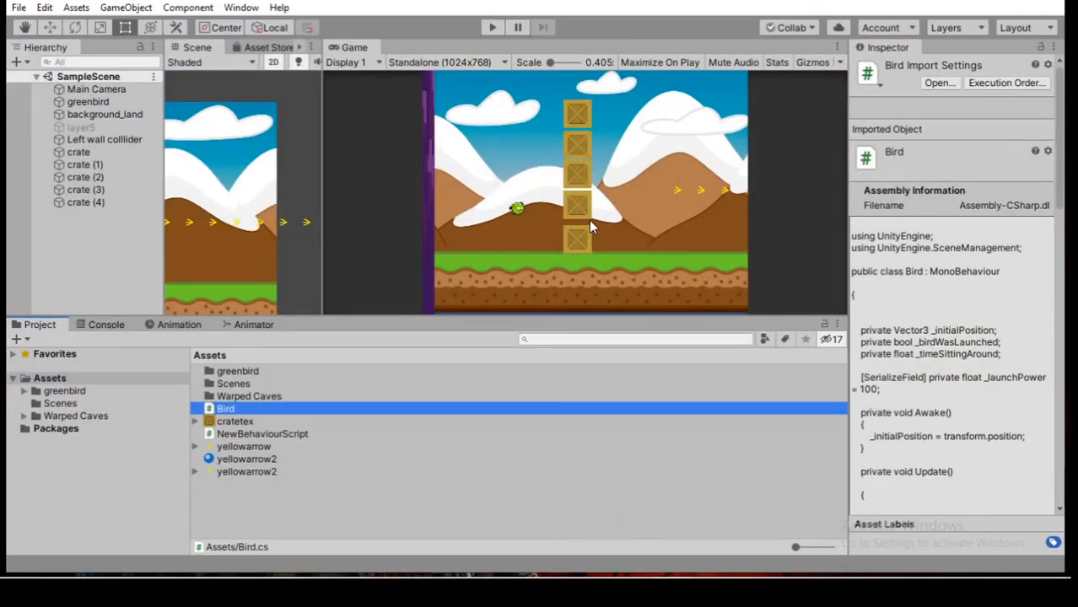
mouse_move(622, 582)
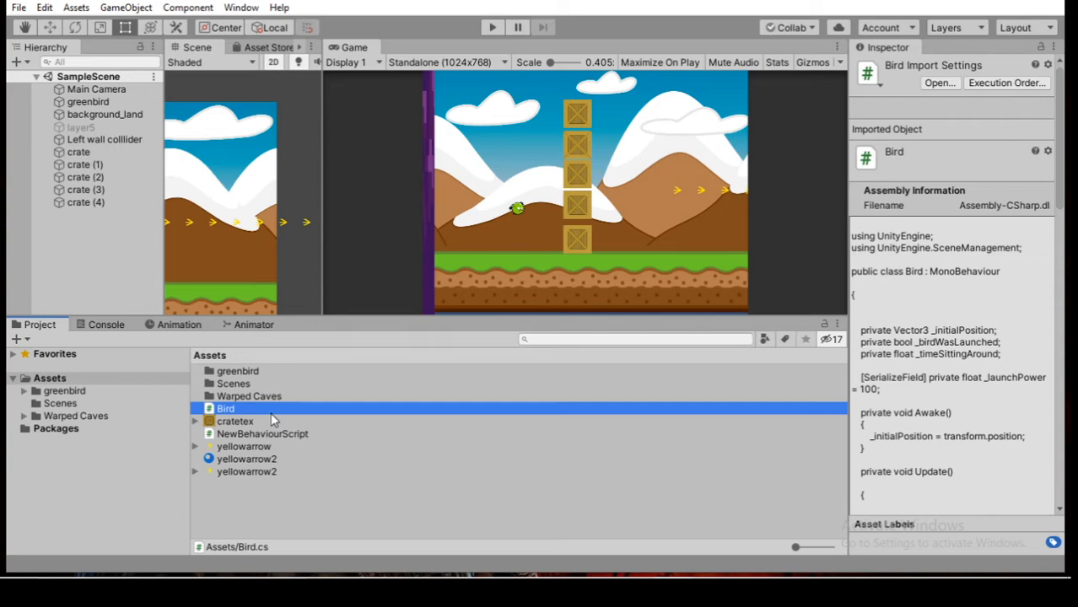
mouse_move(522, 424)
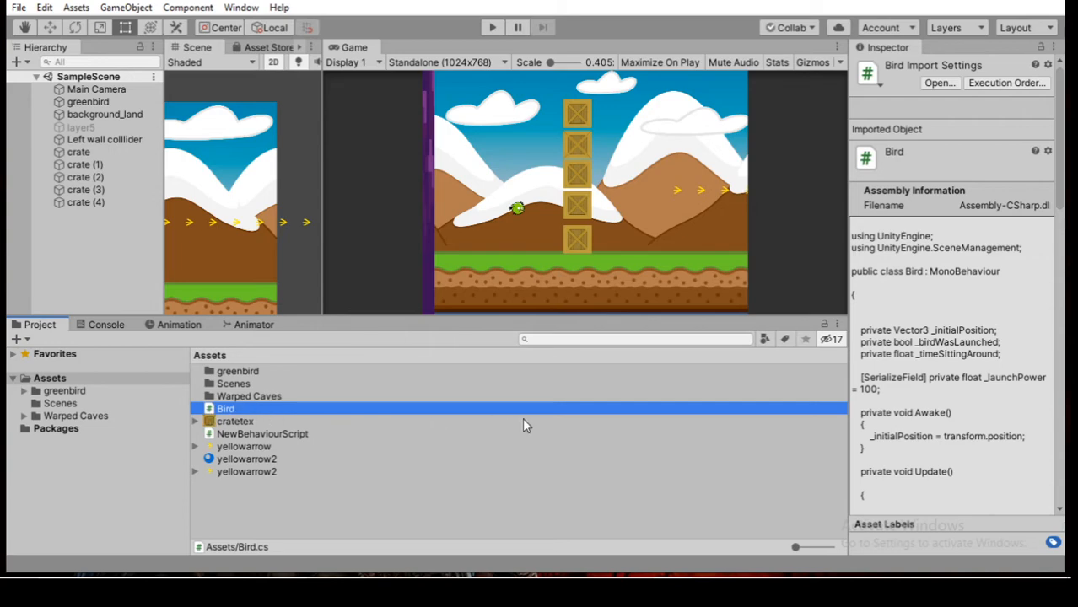
Open Bird.cs in Visual Studio, start typing GetComponent on line 26, remove it and return to Unity
double_click(226, 408)
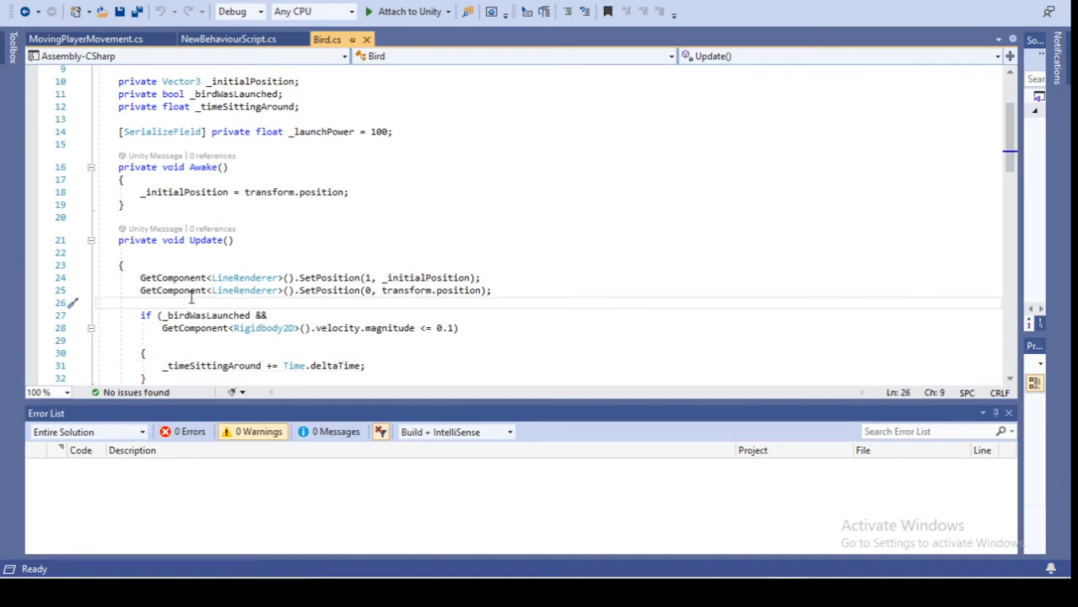
type("G")
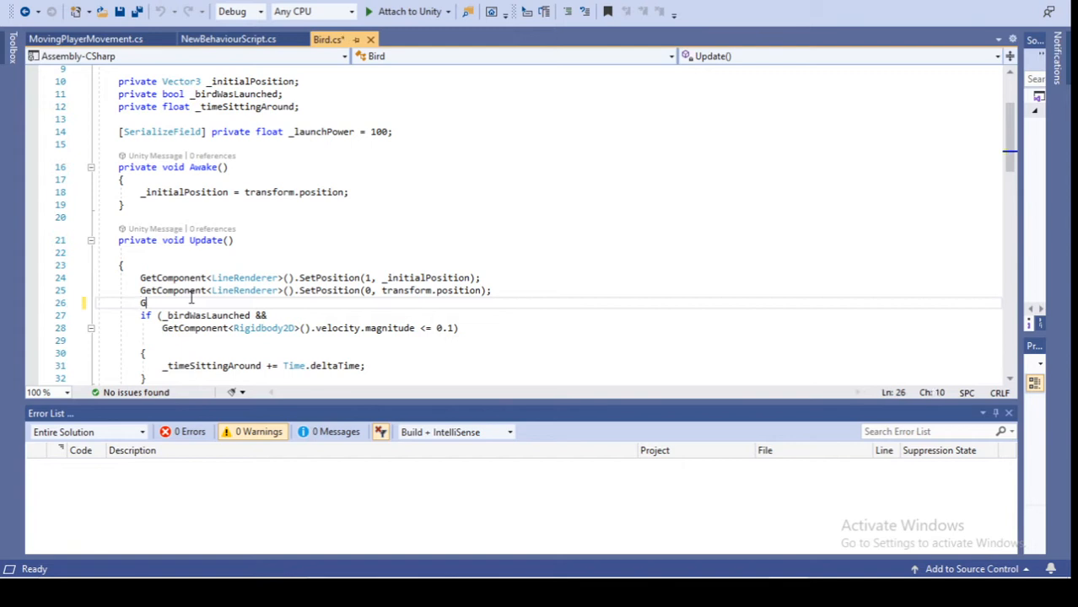
type("etComponent")
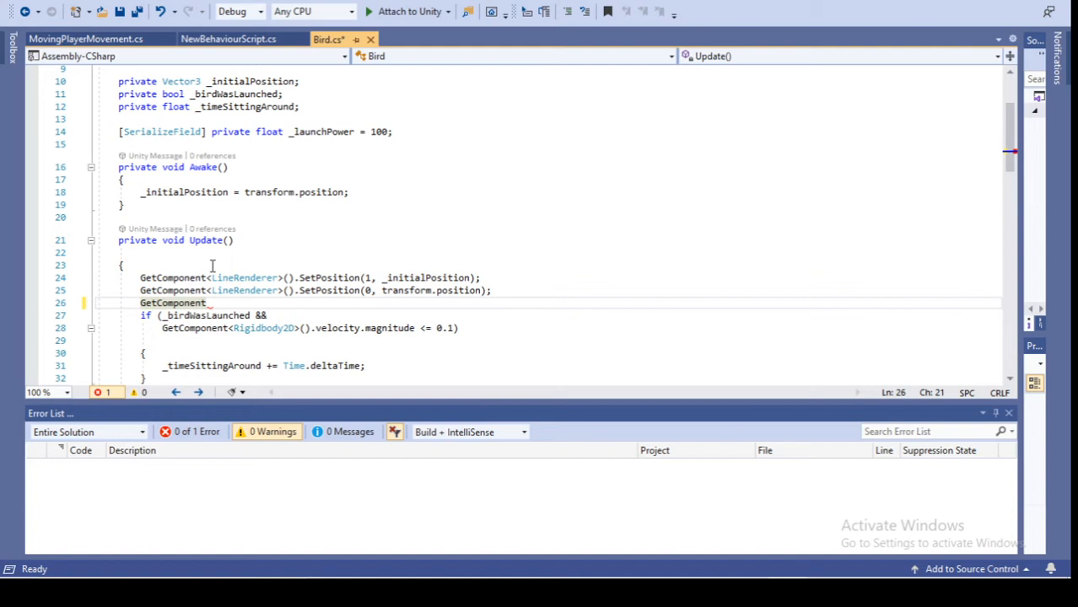
key("Backspace")
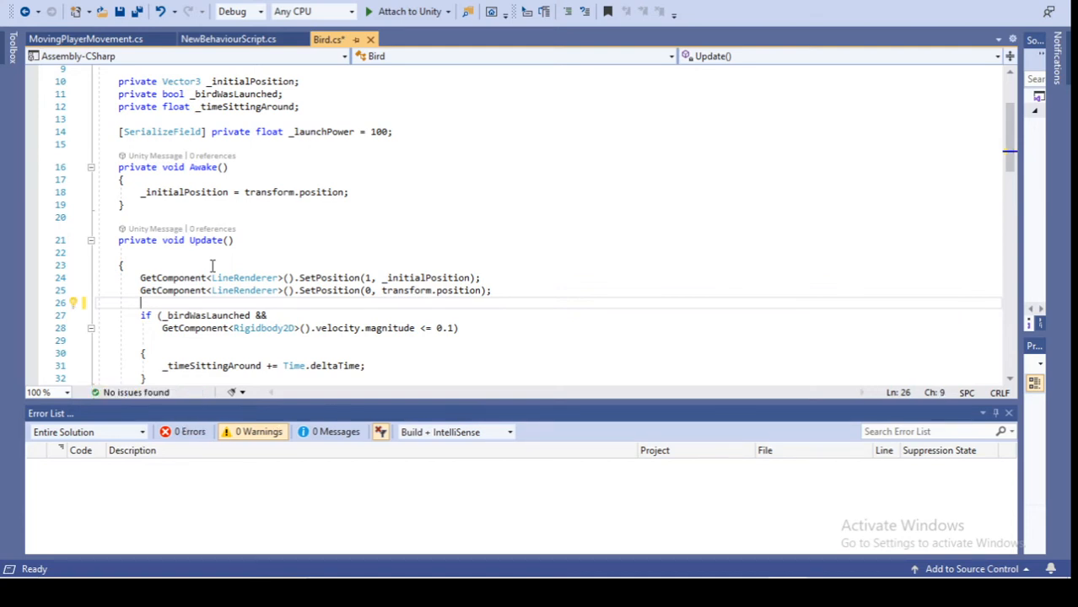
left_click(118, 10)
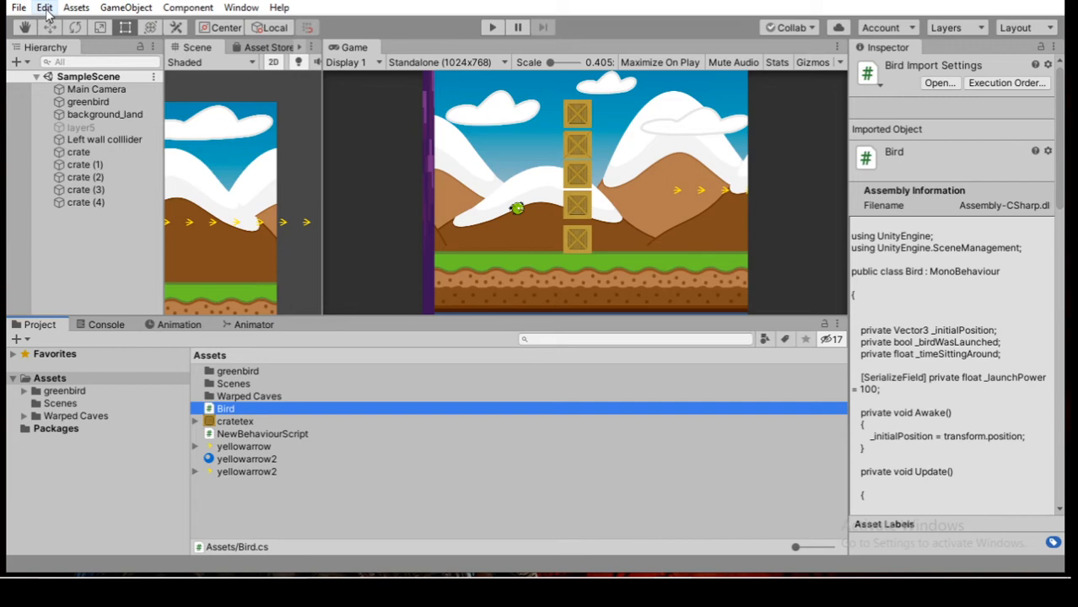
Set Unity's External Script Editor to 'Open by file extension' and close Preferences
left_click(44, 7)
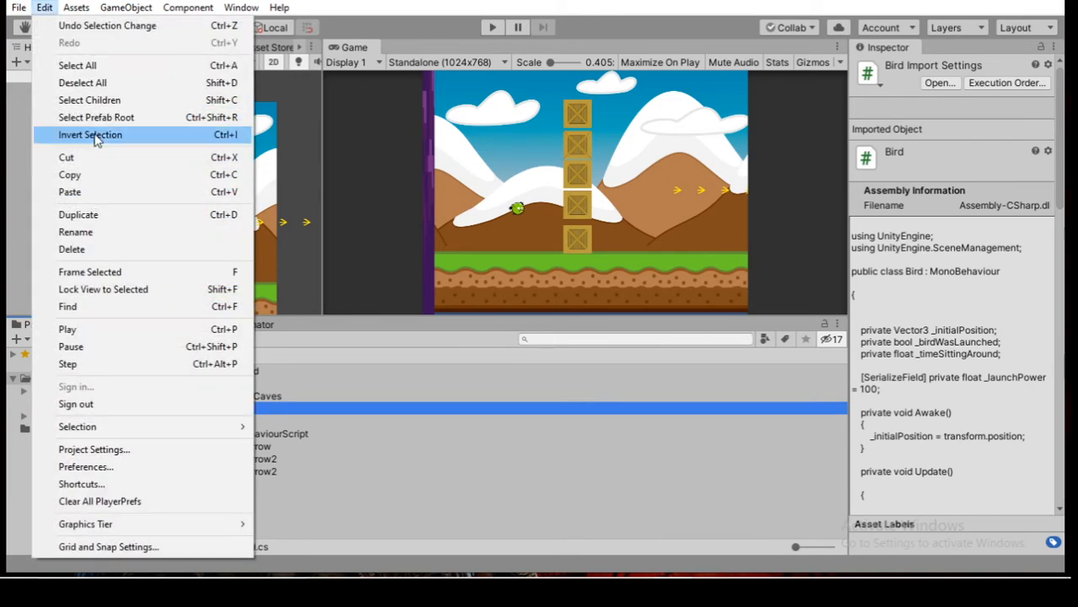
left_click(85, 465)
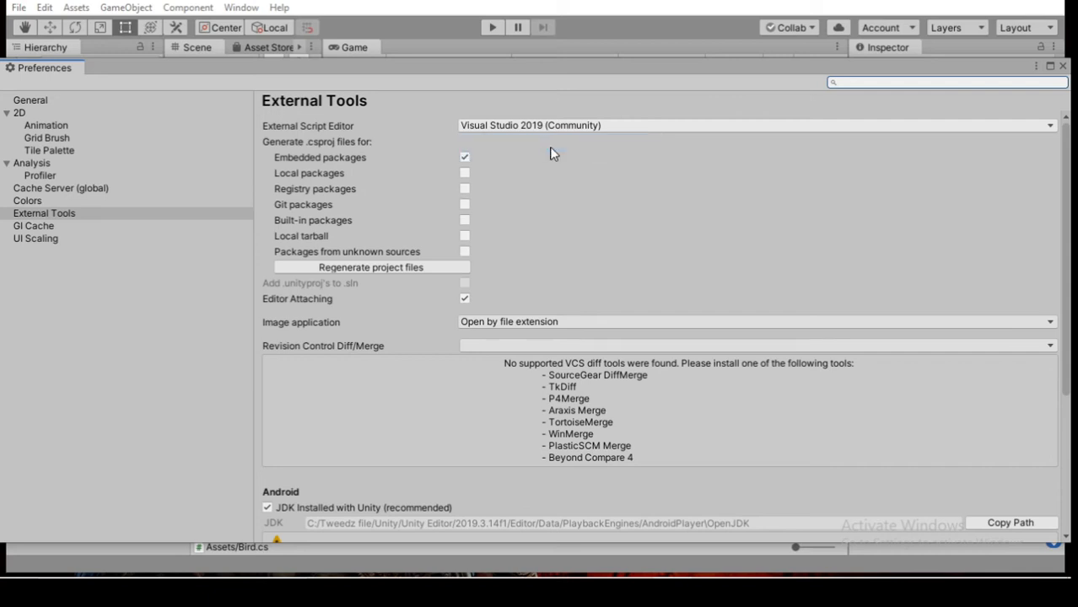
left_click(755, 125)
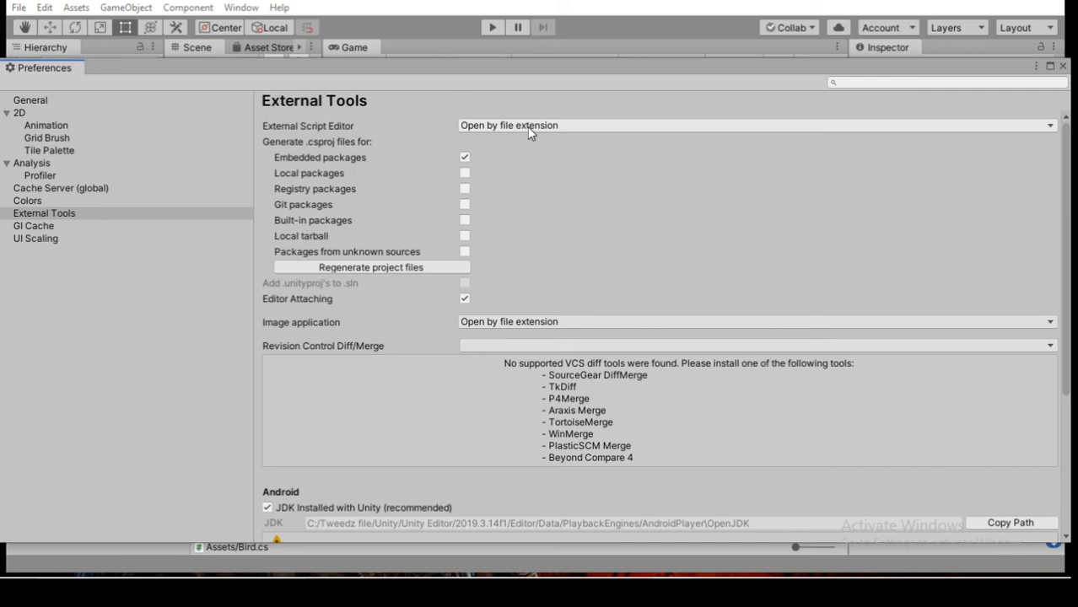
mouse_move(975, 133)
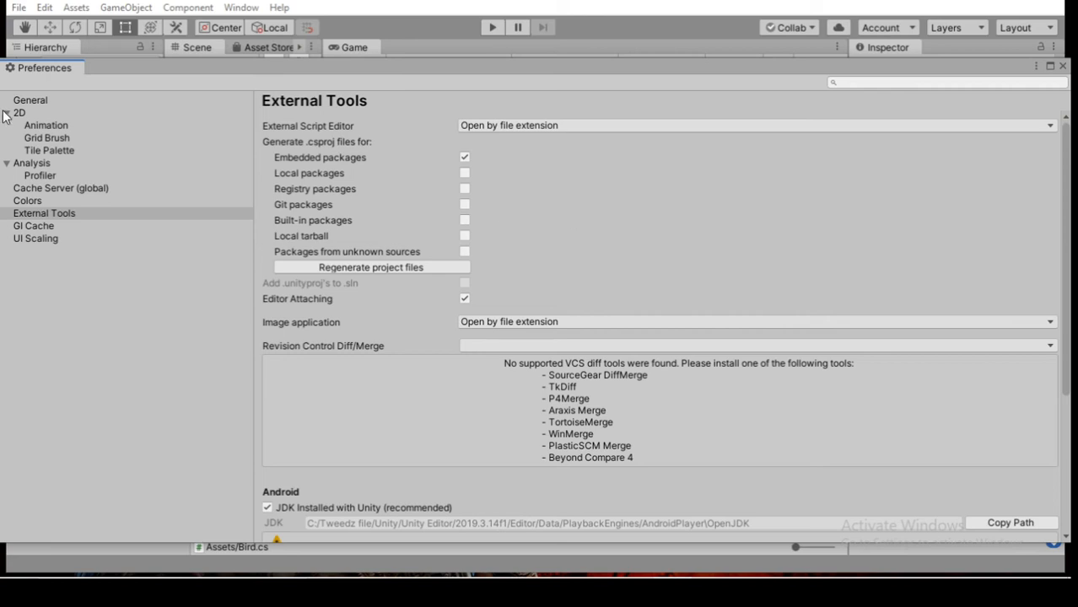
left_click(371, 267)
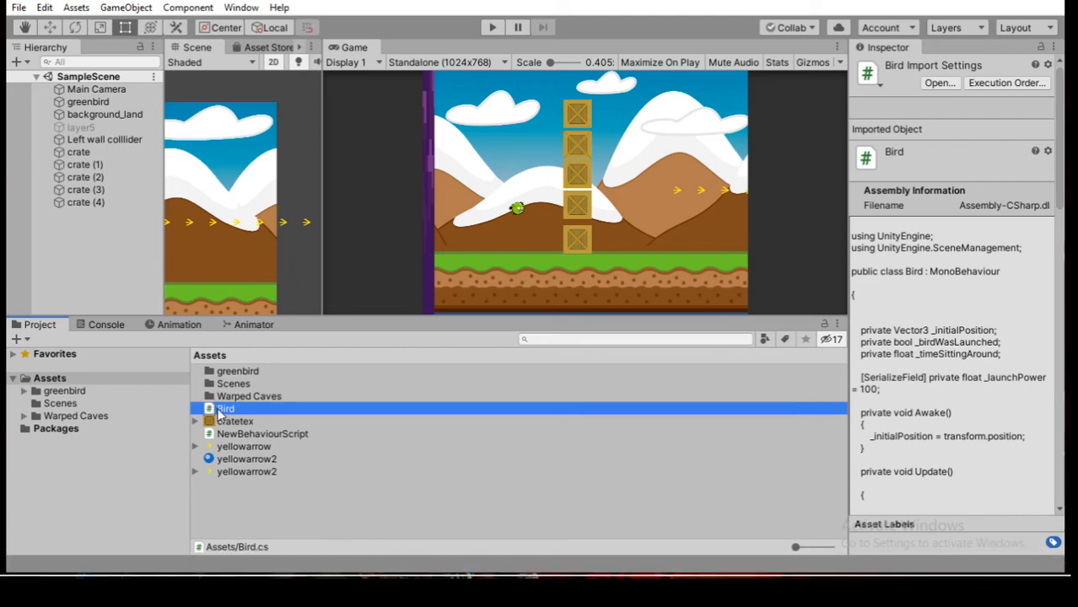
Reopen Bird.cs in Visual Studio 2019 with the cursor on empty line 26
double_click(226, 410)
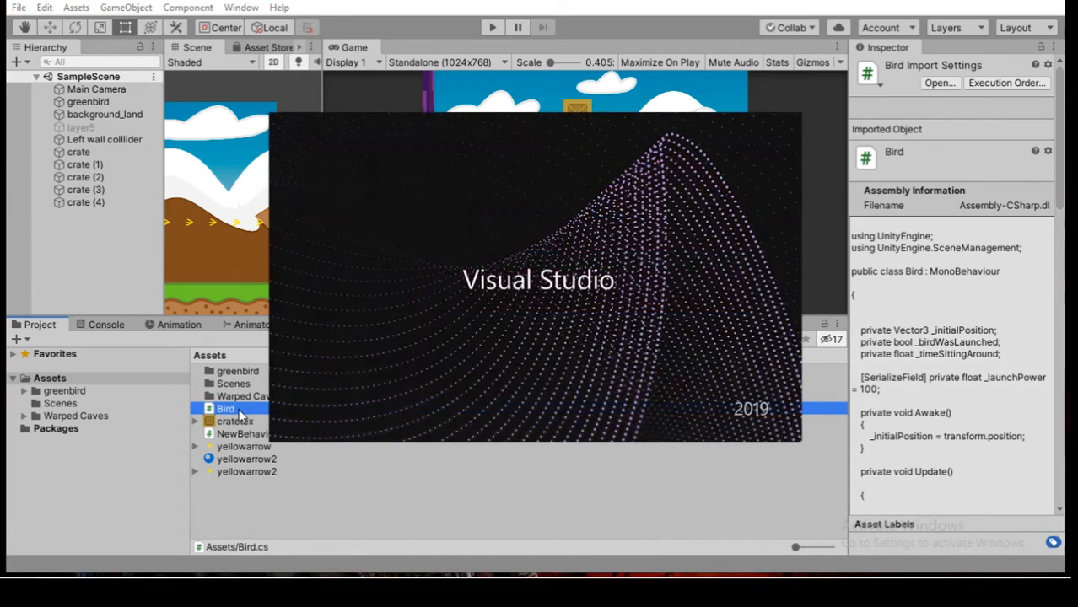
double_click(226, 408)
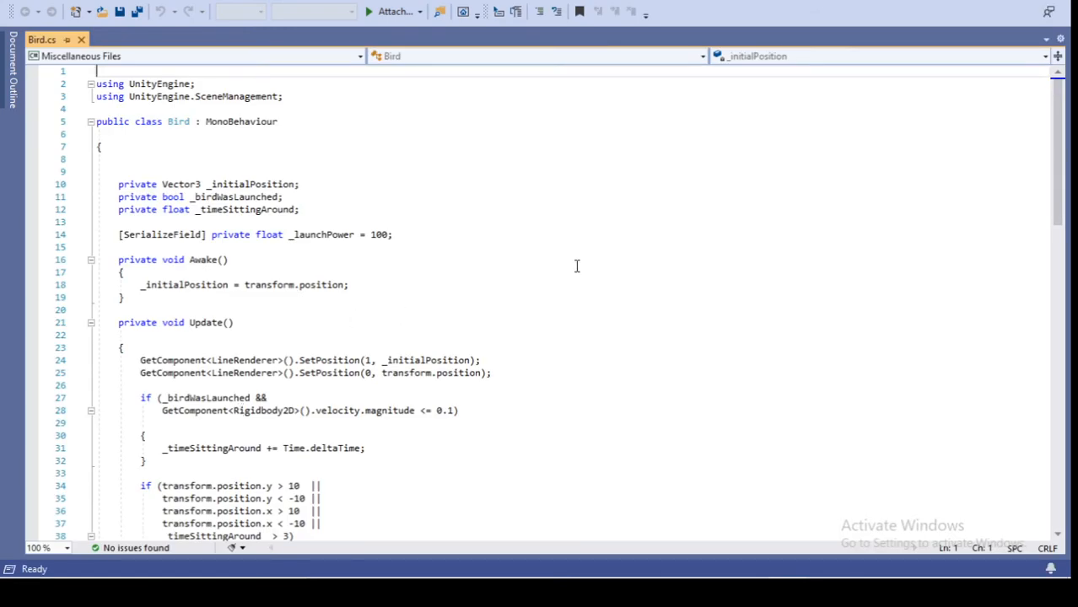
mouse_move(340, 151)
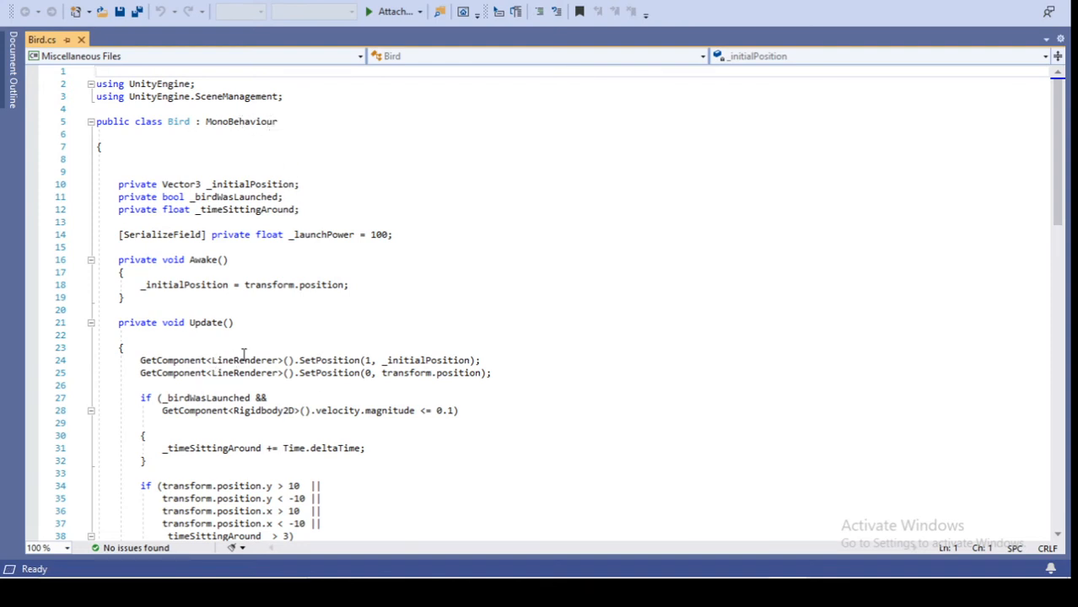
left_click(184, 385)
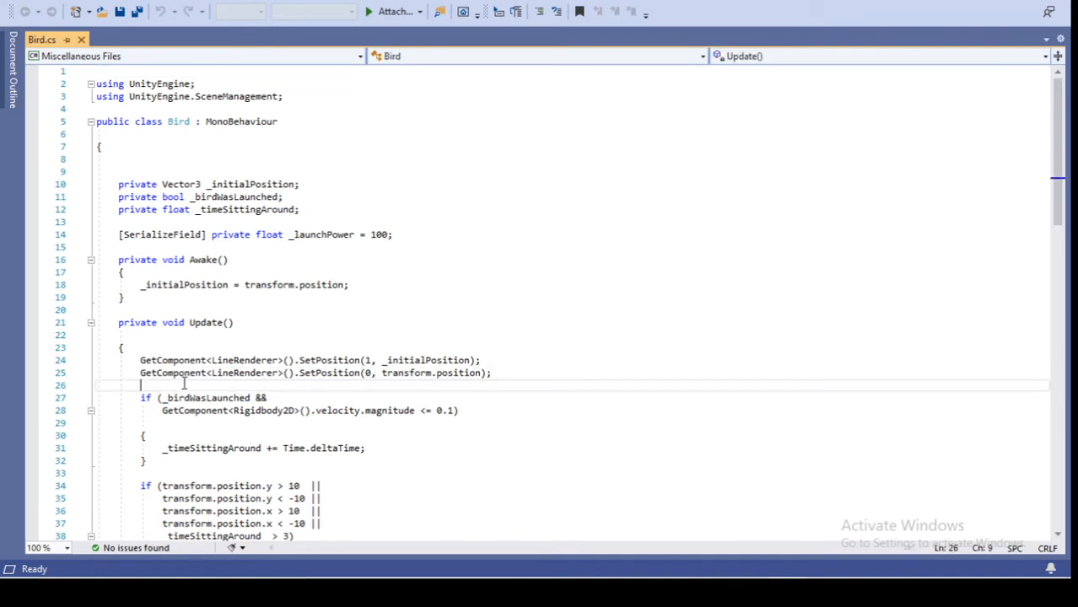
Type GetComponent to find no completion suggestions, delete it, and close the editor via the save prompt
type("G")
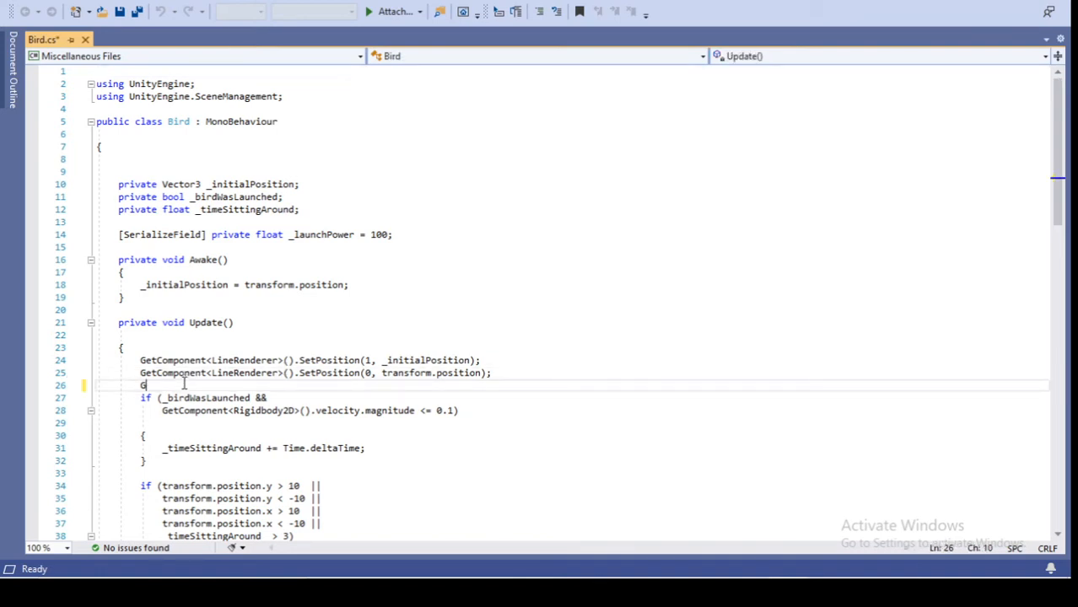
type("et")
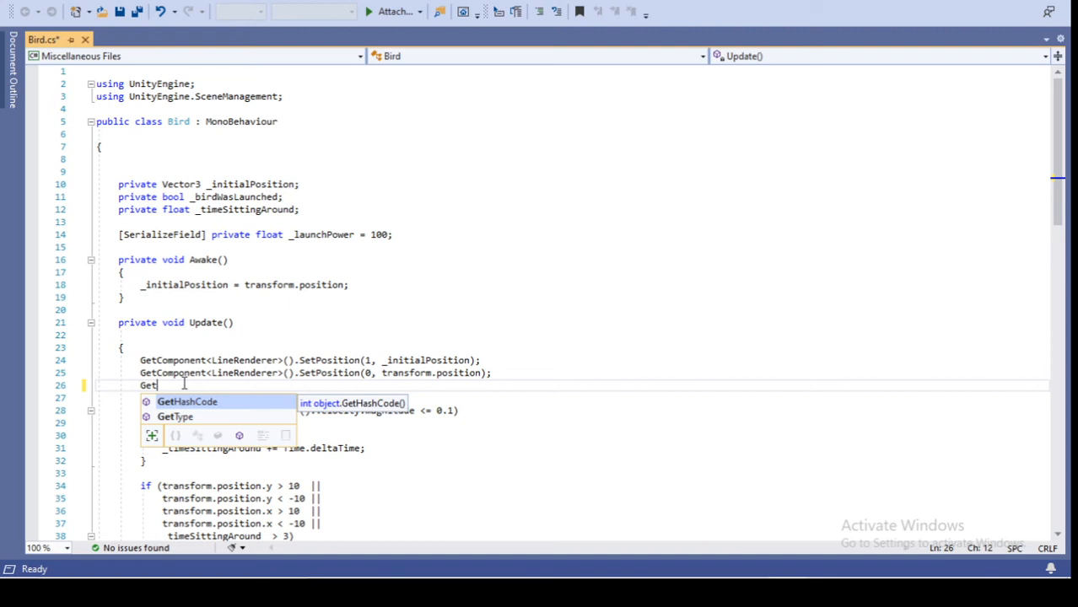
type("C")
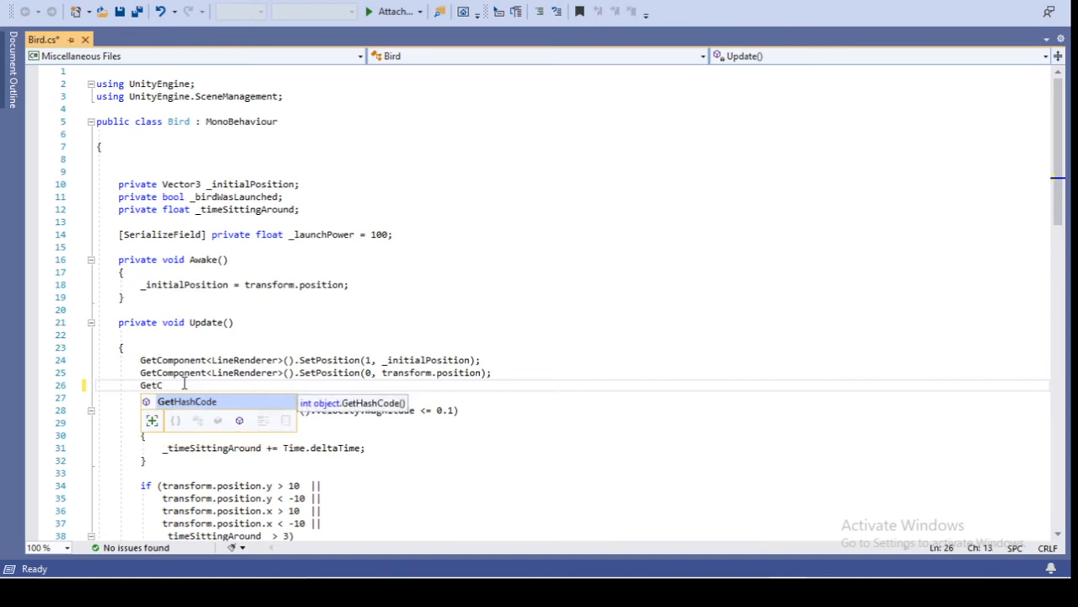
type("o")
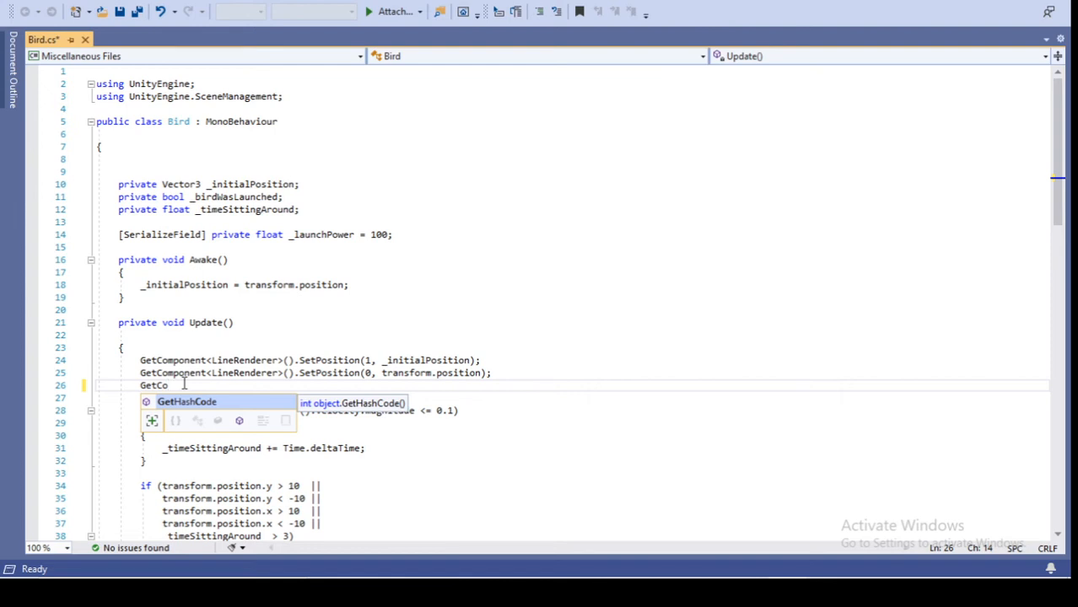
type("mpo")
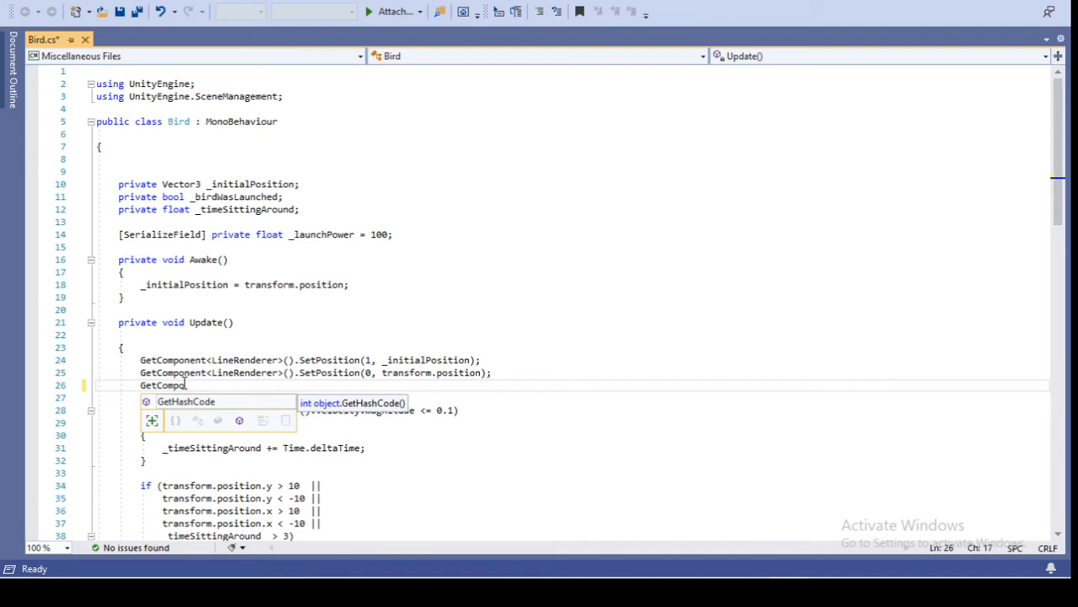
type("nen")
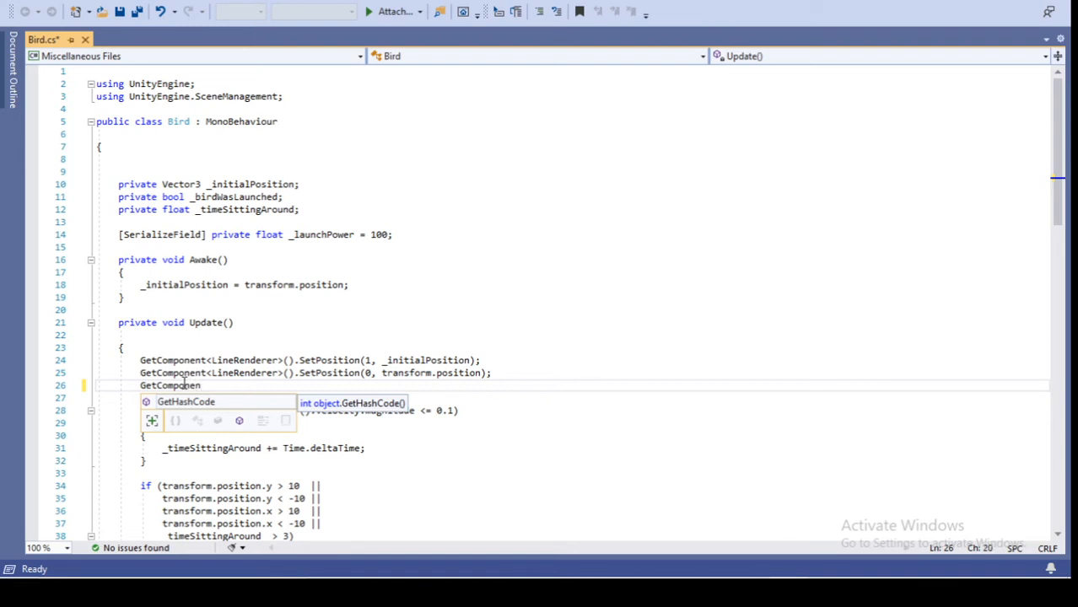
type("t")
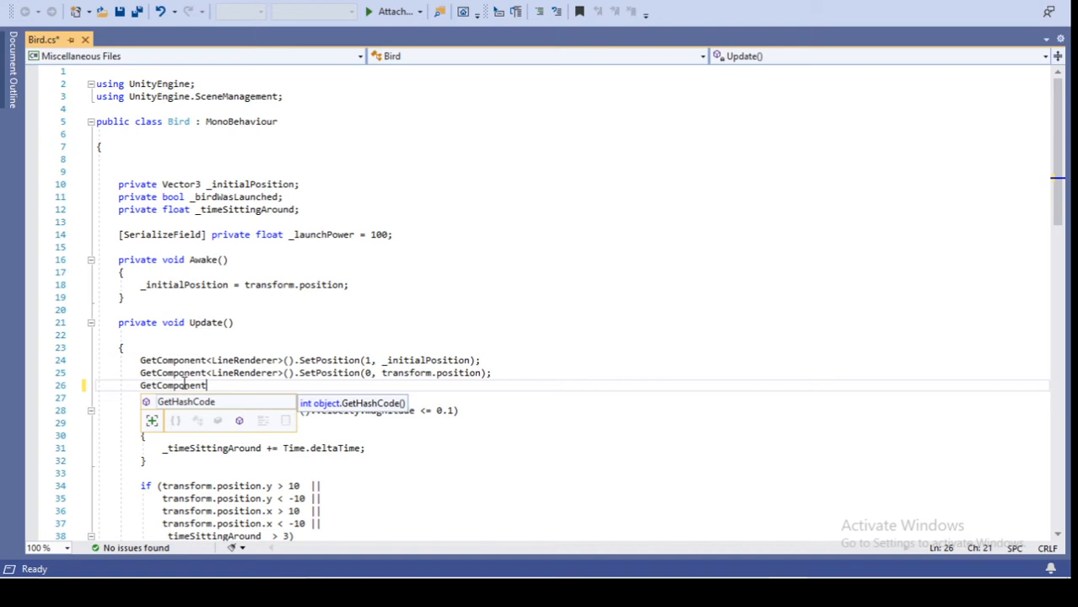
key("BackSpace")
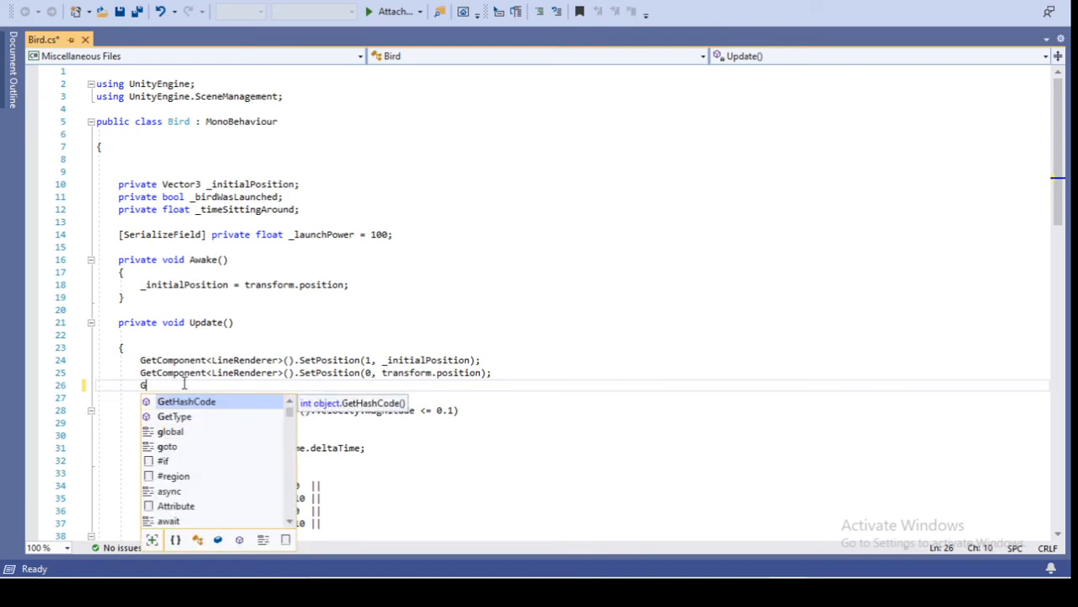
key("backspace")
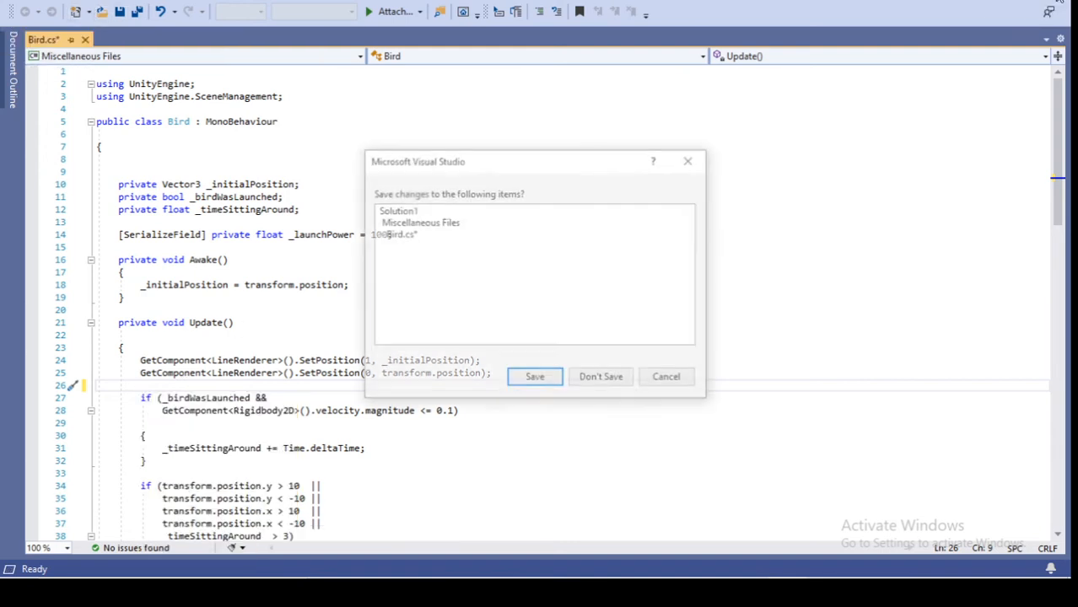
left_click(535, 376)
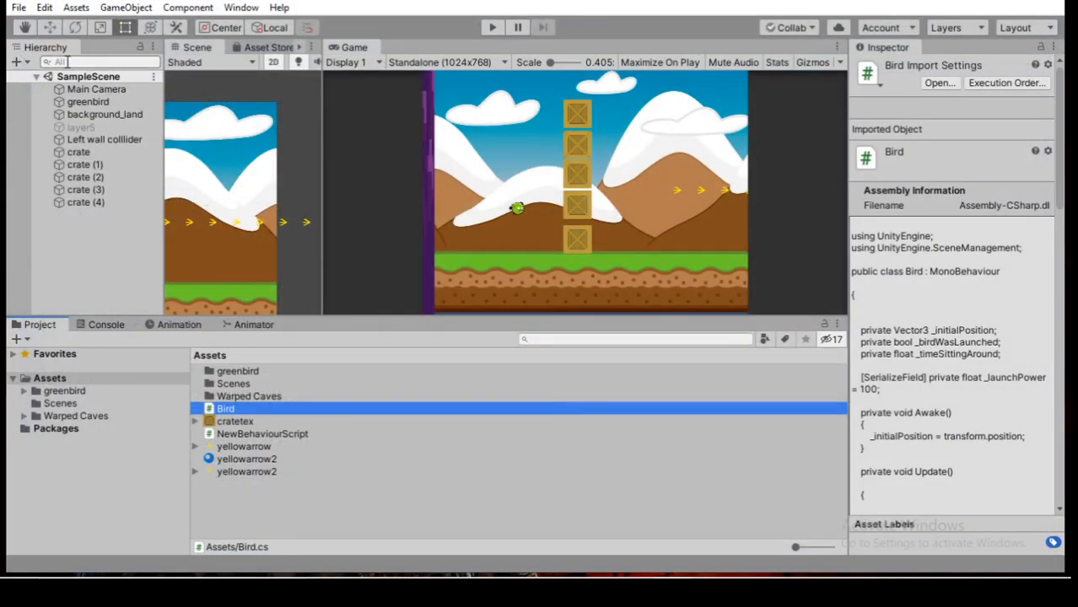
Set External Script Editor to Visual Studio 2019 (Community) in External Tools preferences, then close Preferences
left_click(17, 6)
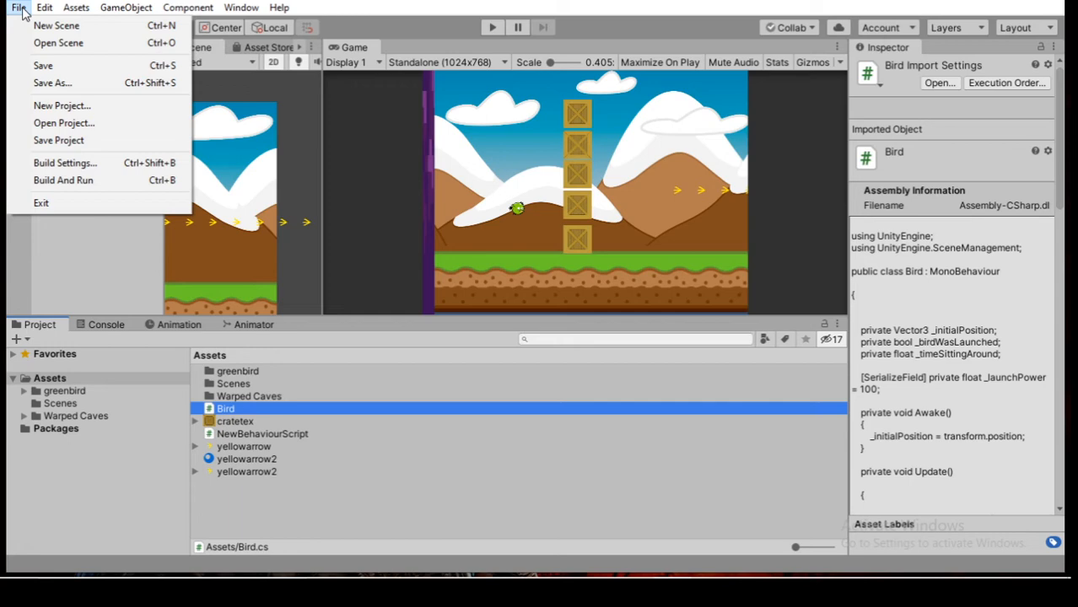
left_click(44, 7)
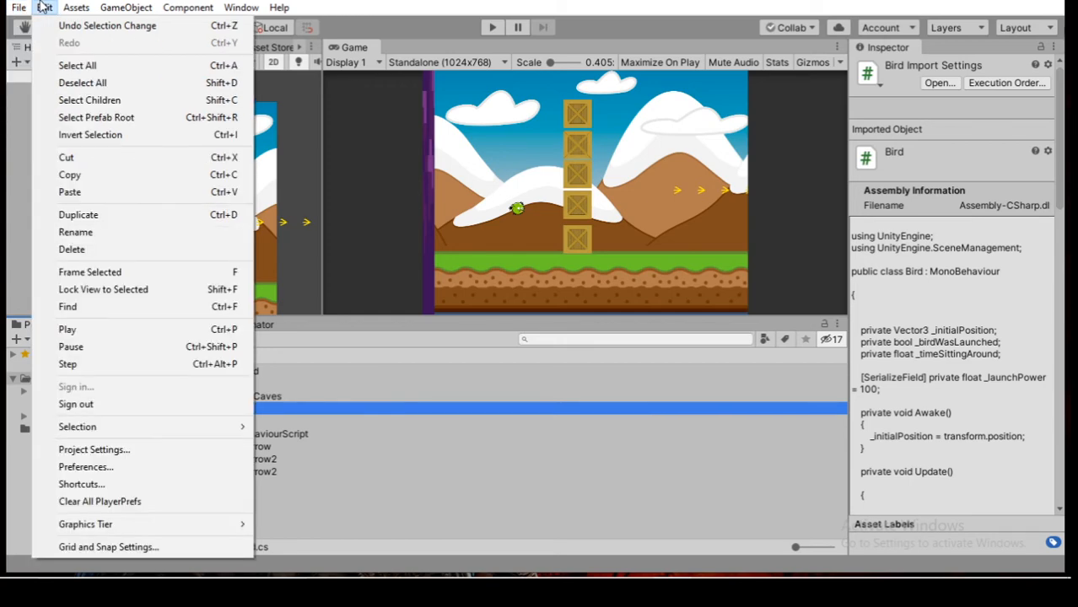
mouse_move(84, 465)
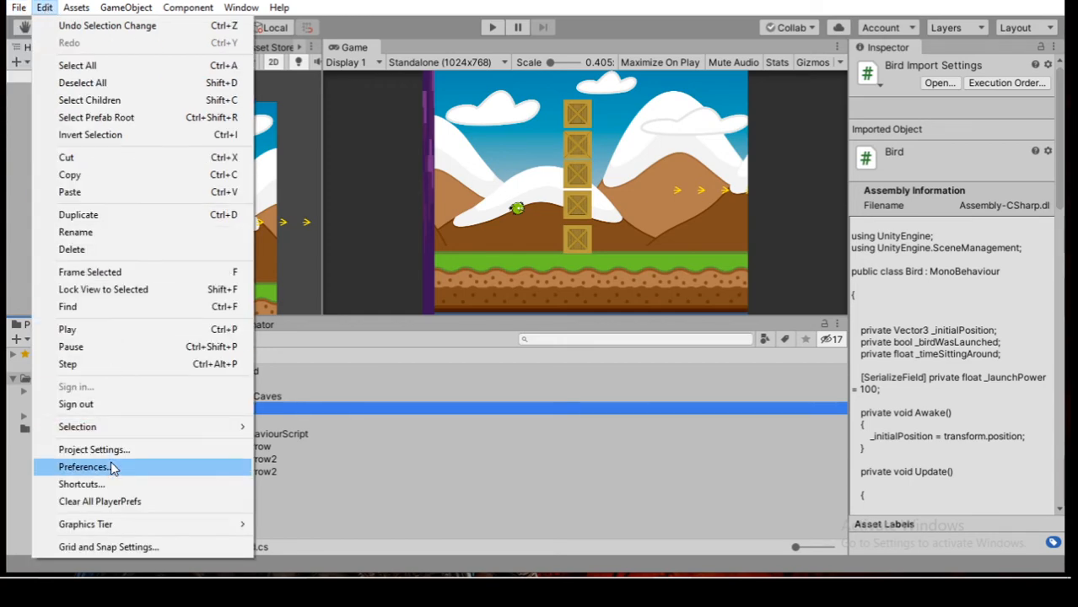
left_click(83, 466)
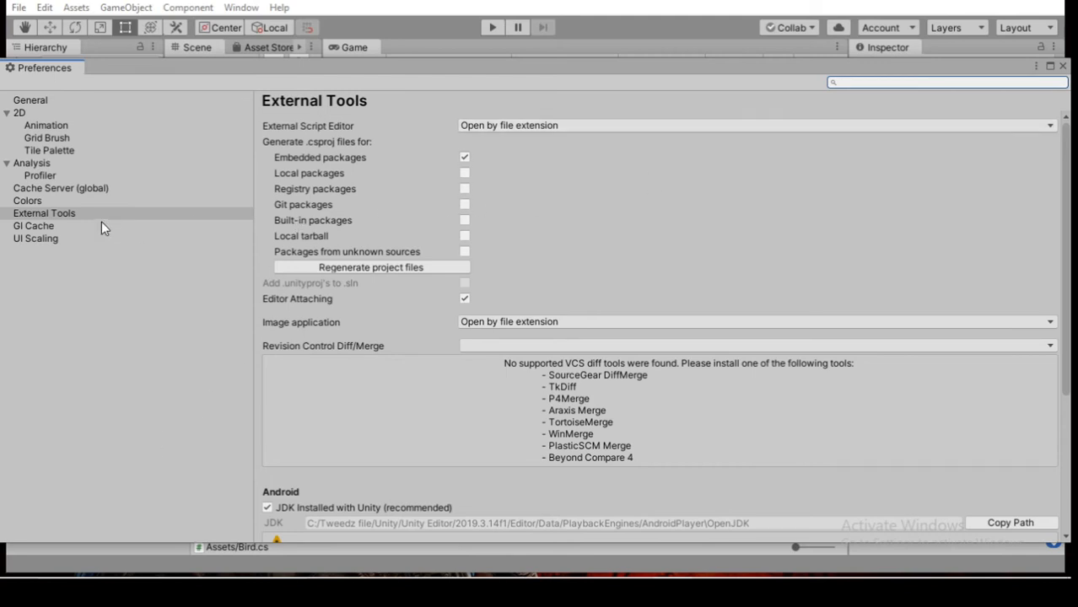
mouse_move(1003, 148)
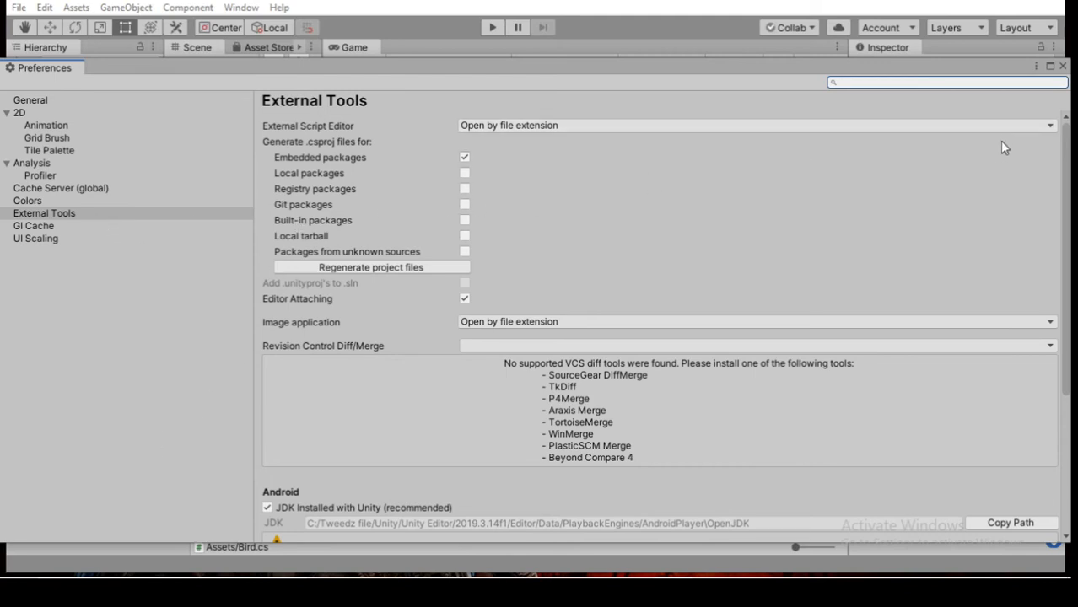
left_click(755, 125)
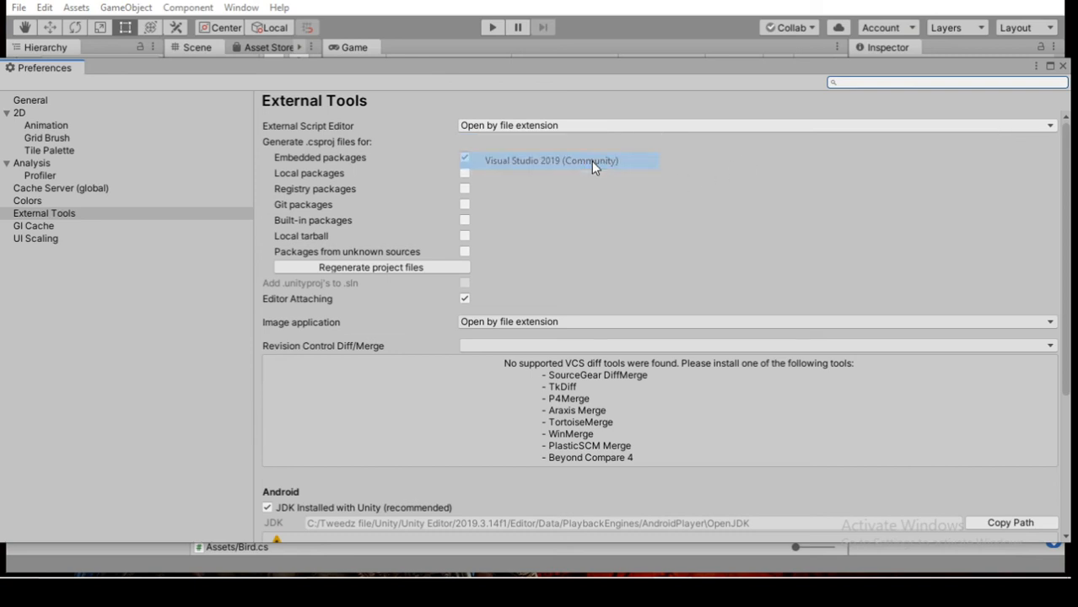
left_click(551, 160)
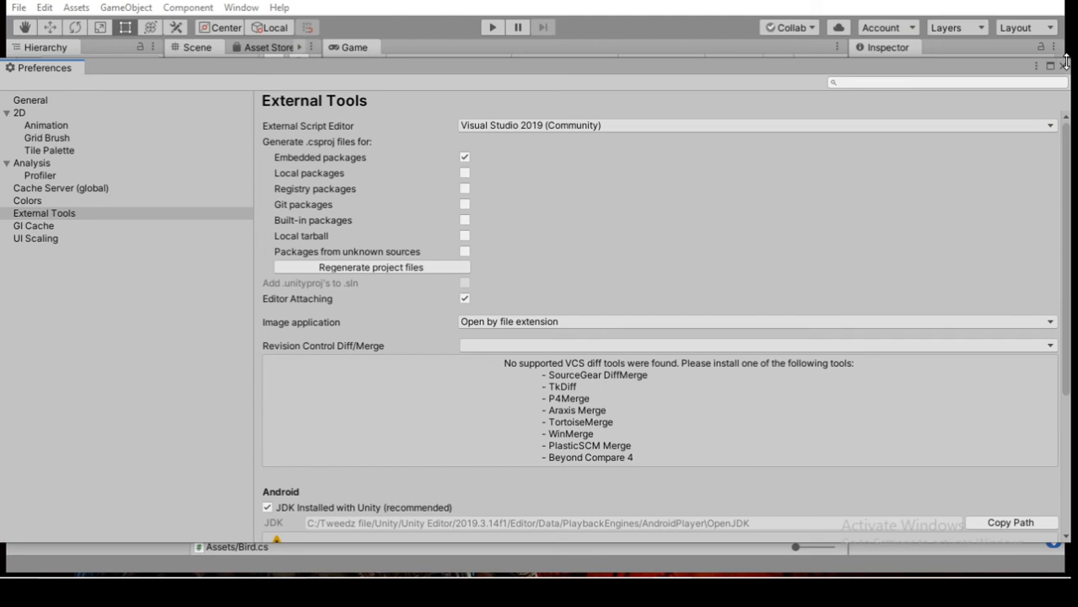
left_click(1062, 68)
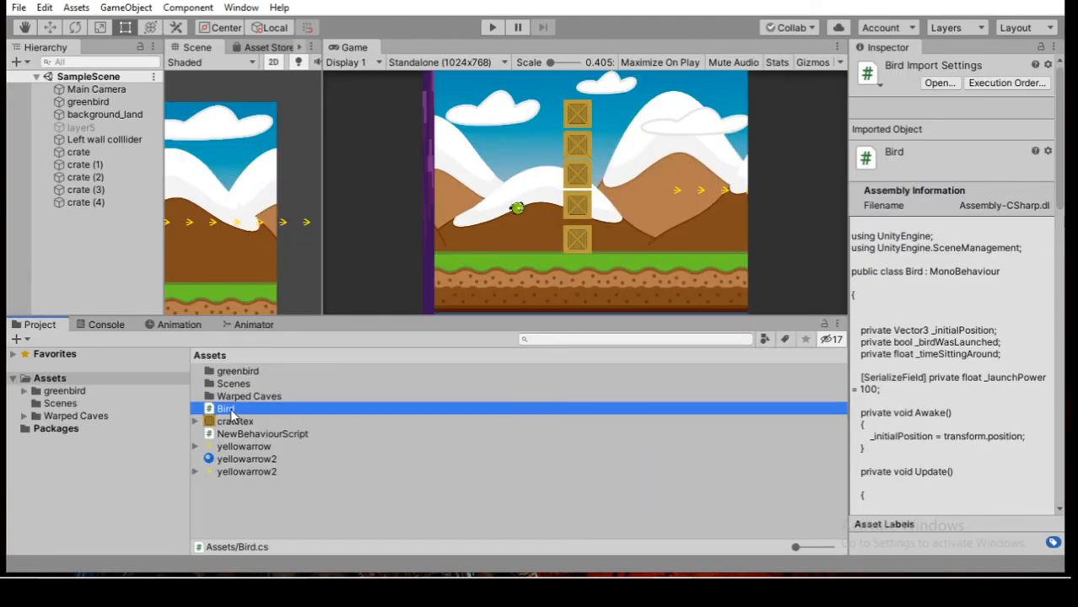
In Bird.cs, confirm IntelliSense suggests LineRenderer for a test GetComponent<Li line, then delete the test code
double_click(226, 408)
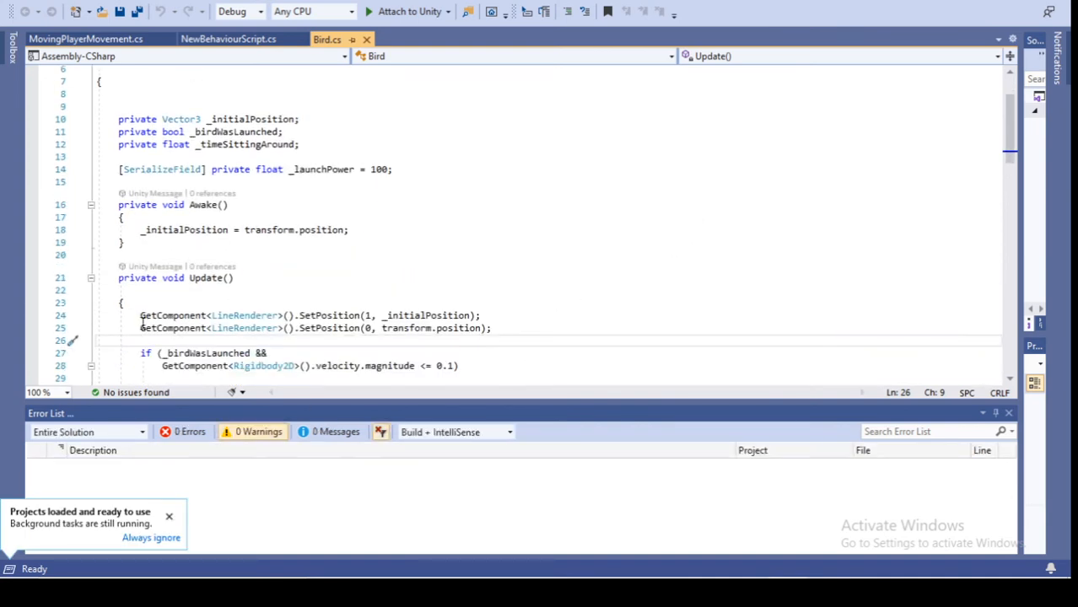
type("g")
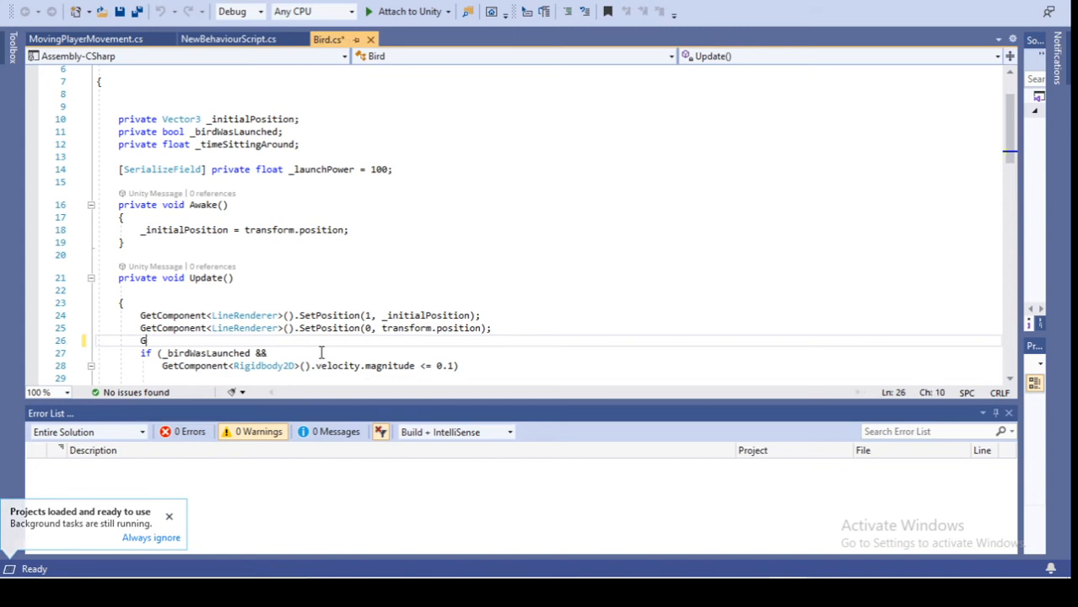
type("etComponent")
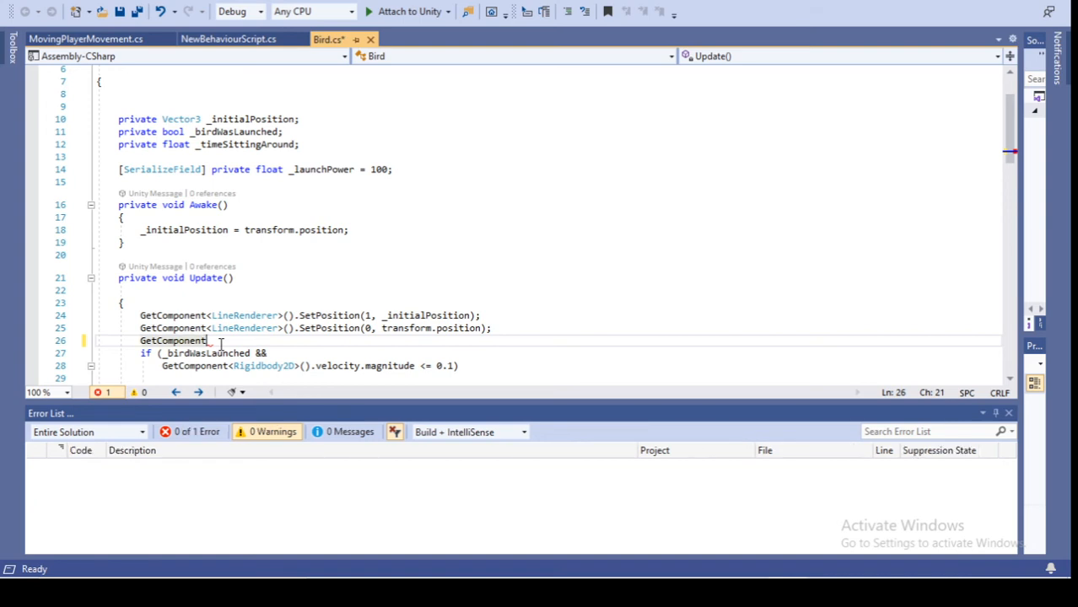
type("<>")
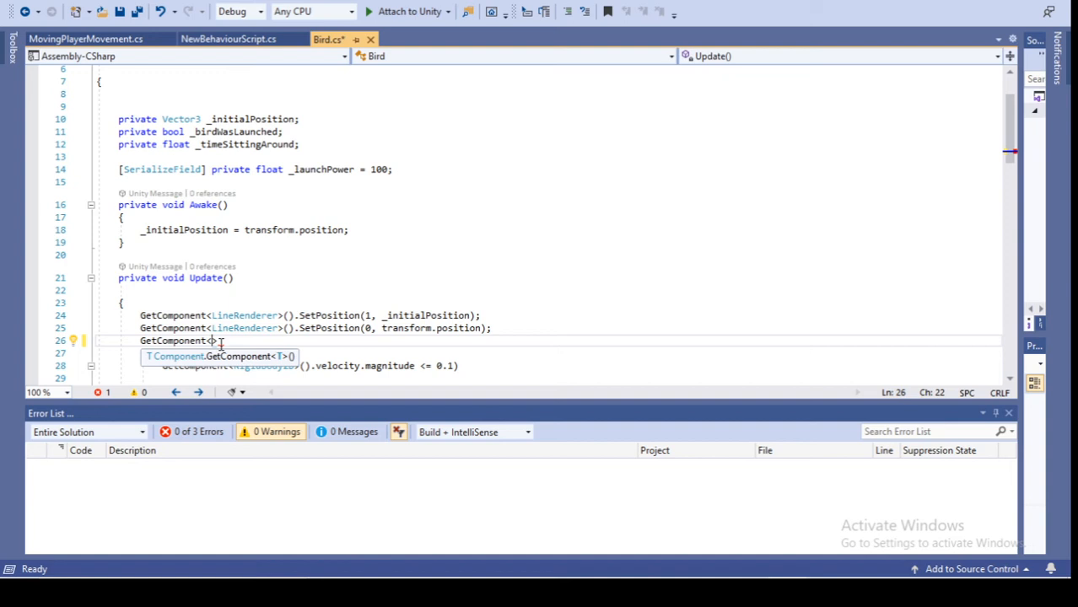
type("Lin")
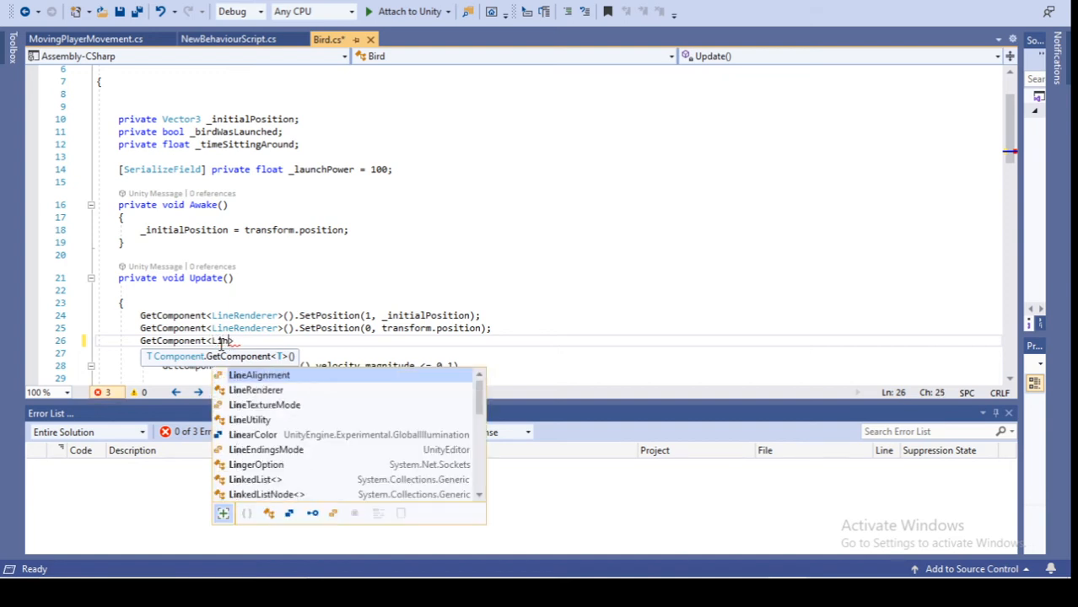
type("eRenderer")
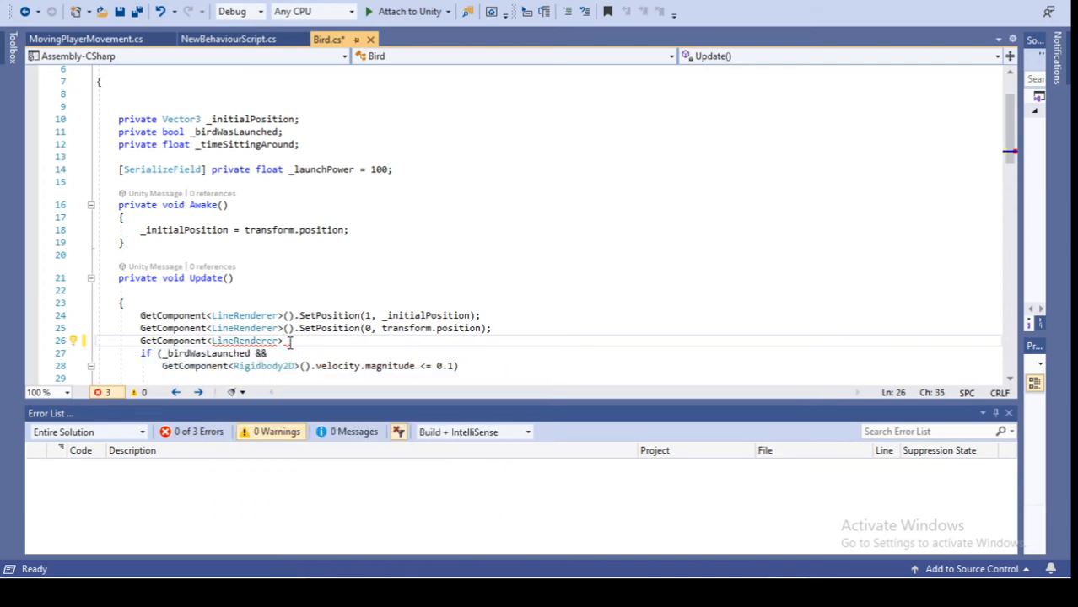
type("()")
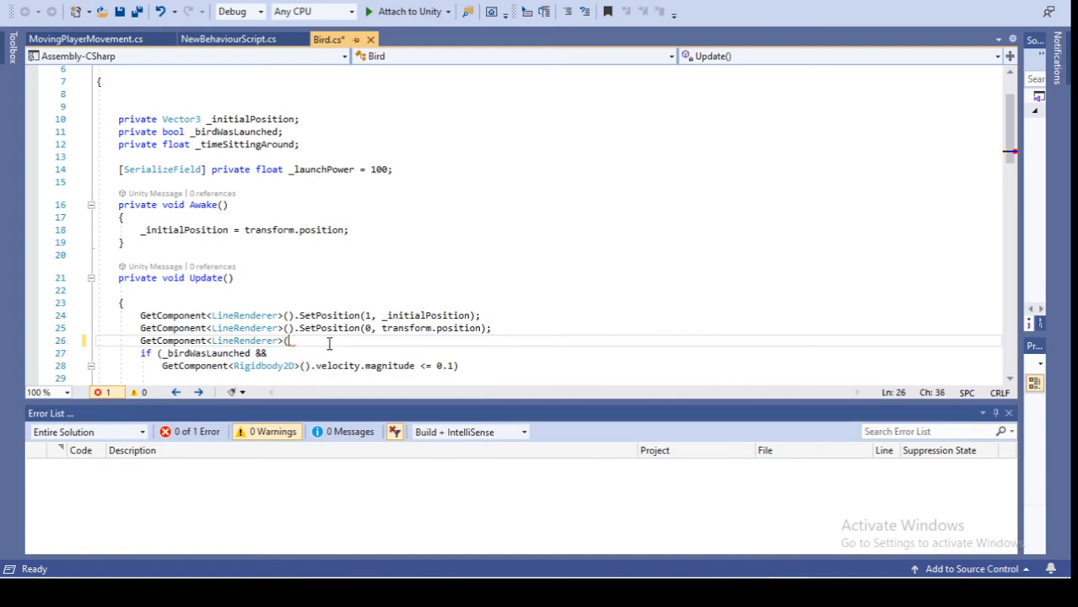
key("BackSpace")
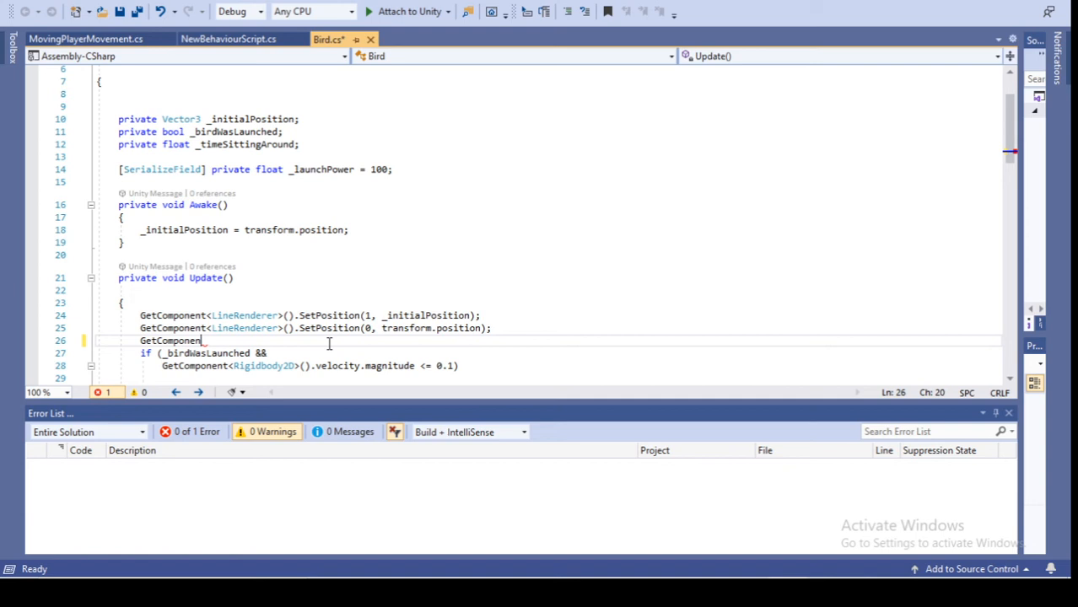
key("BackSpace")
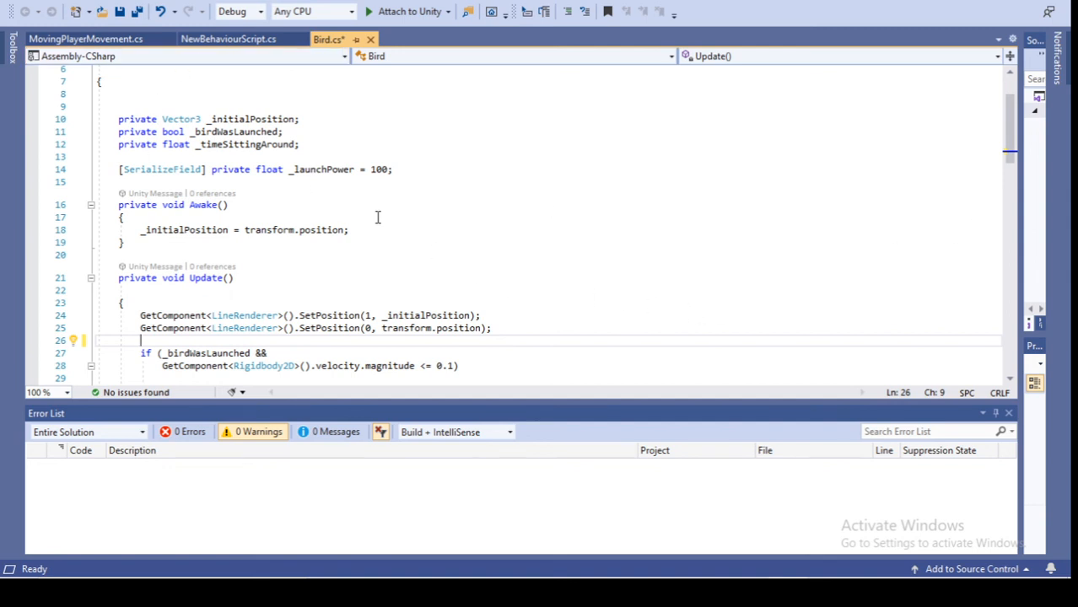
mouse_move(1042, 177)
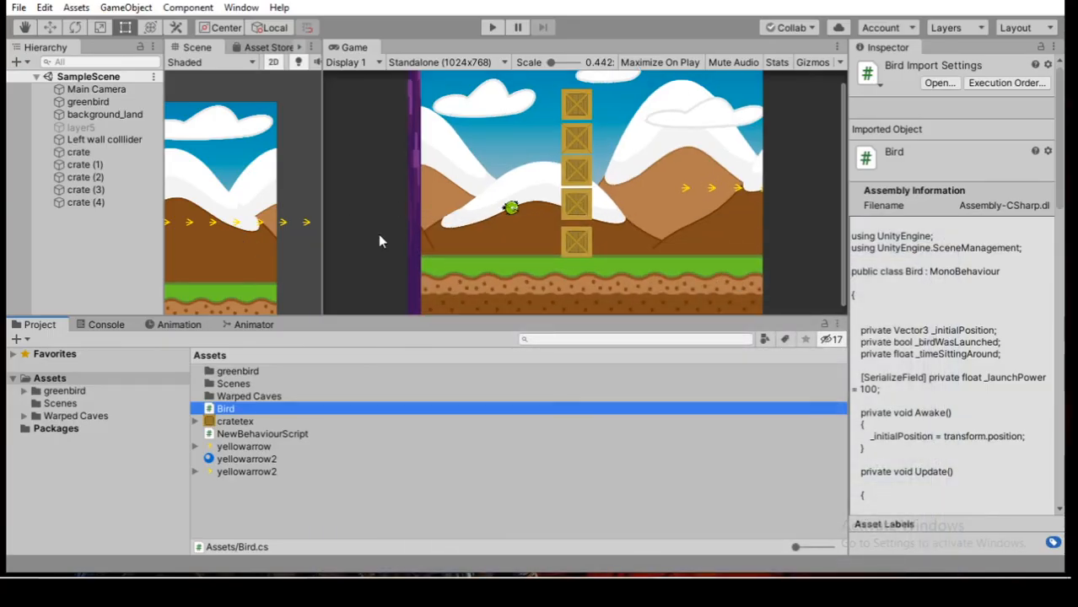
left_click(88, 101)
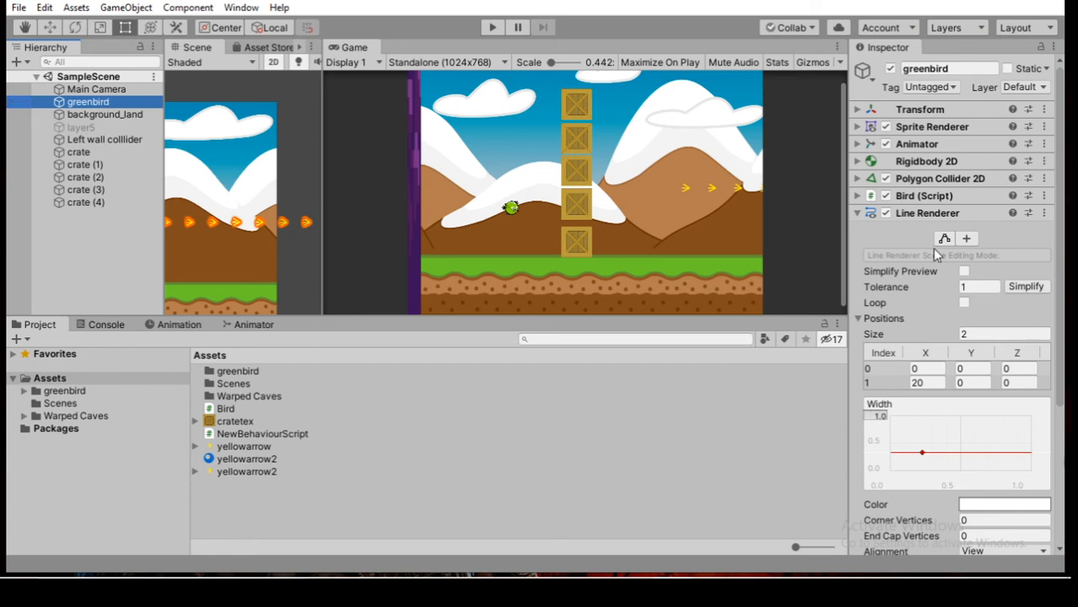
scroll("down", 3)
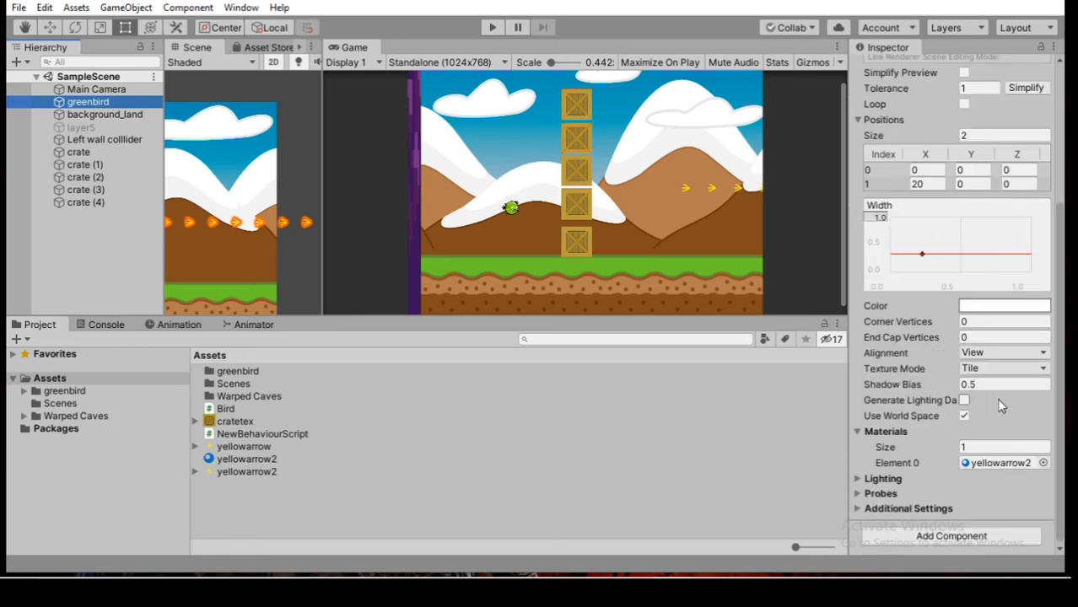
left_click(1003, 368)
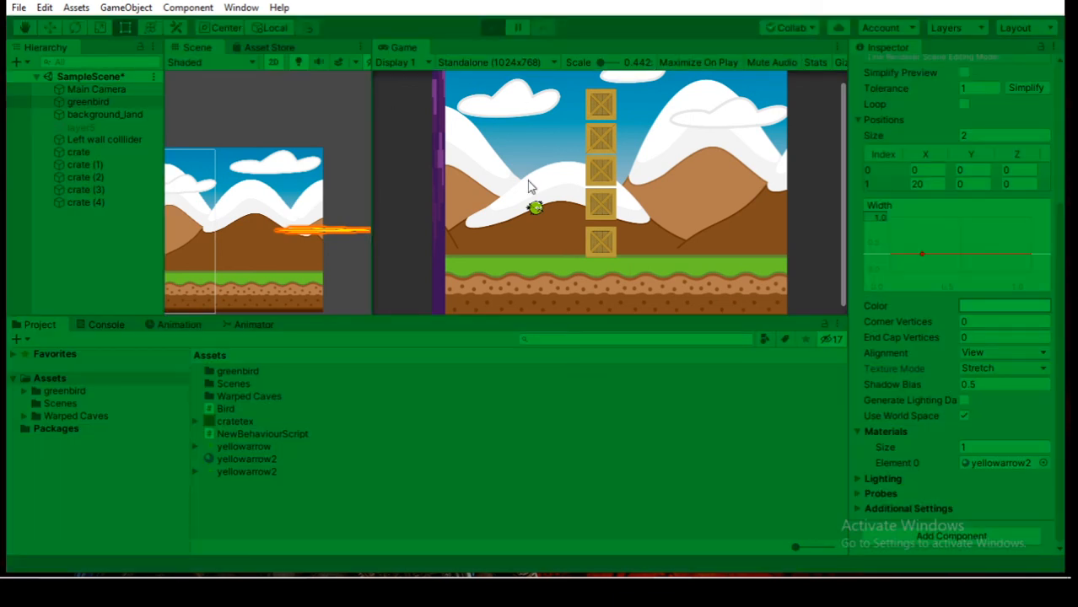
left_click(493, 27)
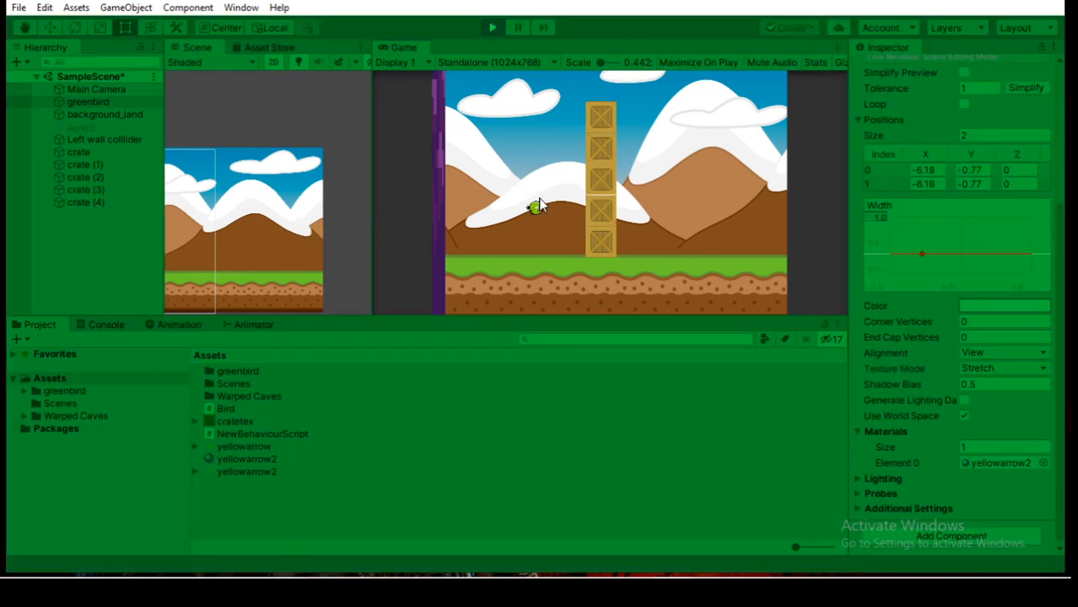
left_click_drag(536, 209, 543, 234)
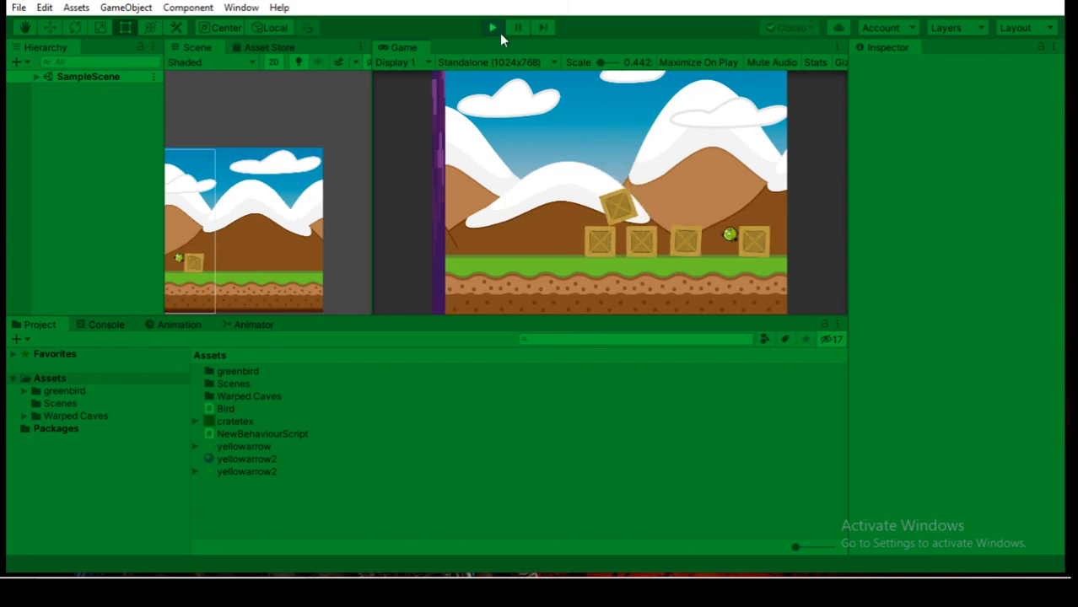
left_click(492, 27)
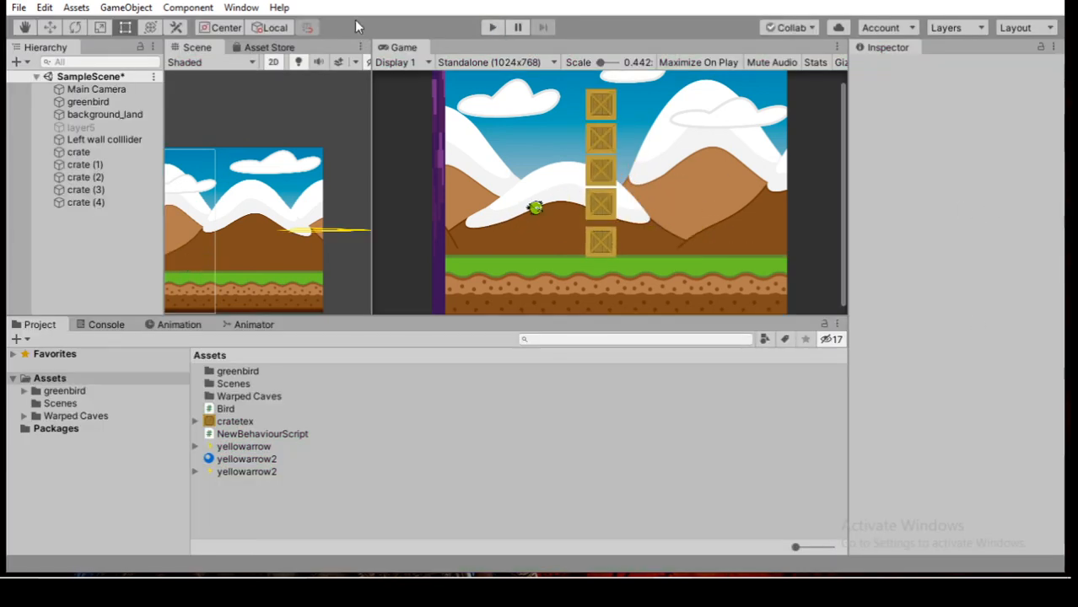
Select greenbird and change its Line Renderer Texture Mode from Stretch to Tile
left_click(89, 101)
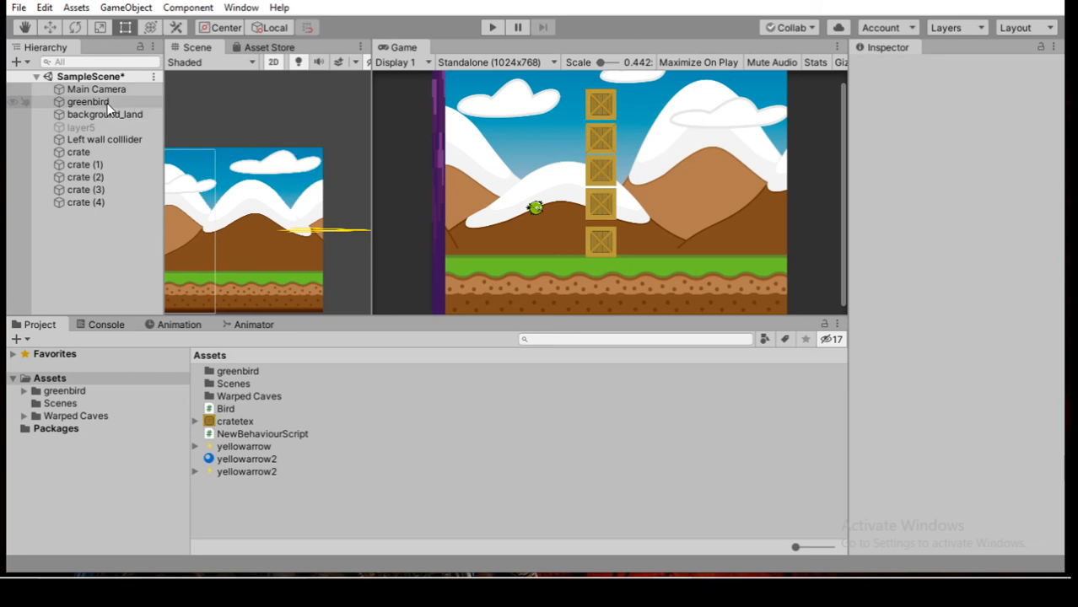
left_click(88, 102)
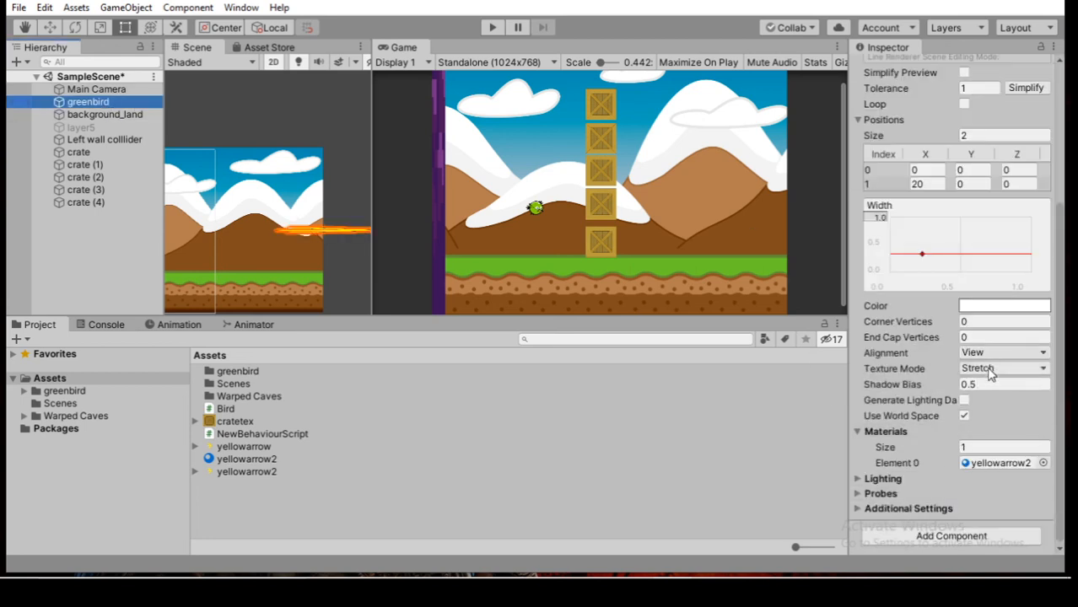
left_click(1002, 368)
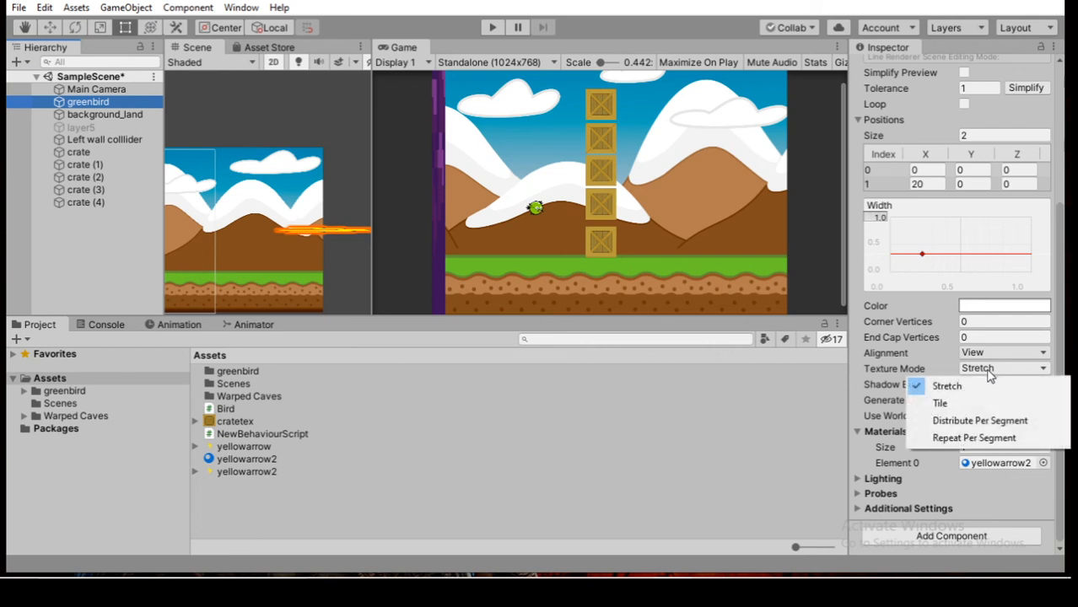
left_click(937, 401)
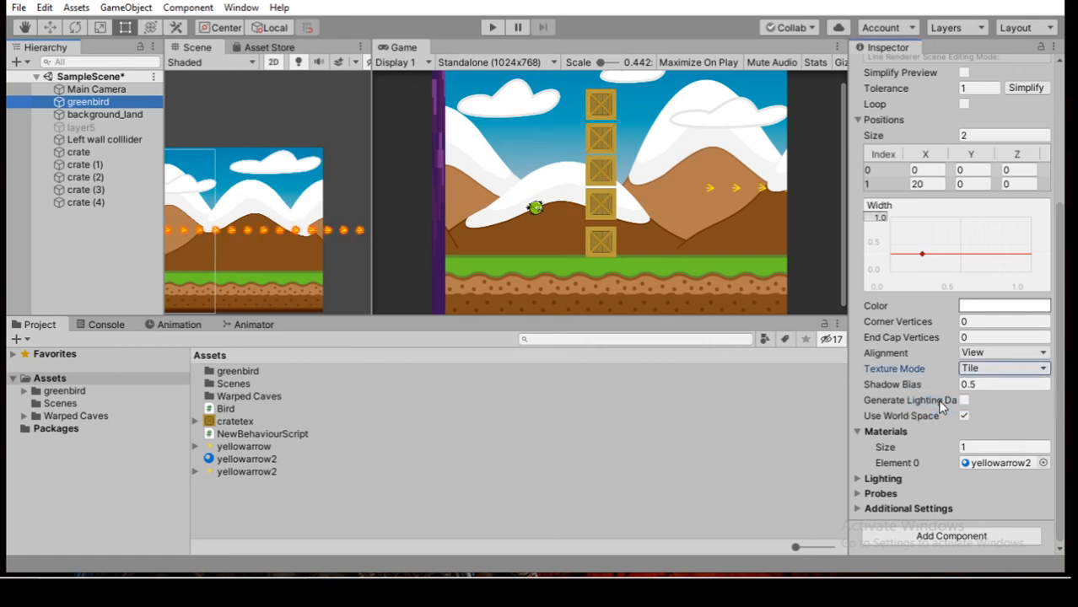
mouse_move(945, 401)
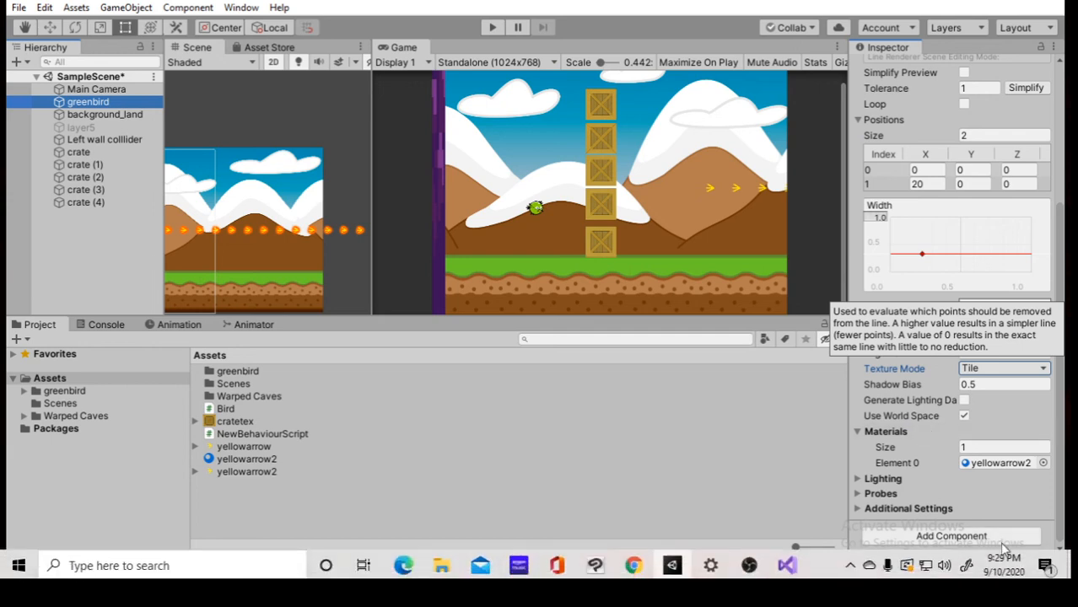
mouse_move(556, 425)
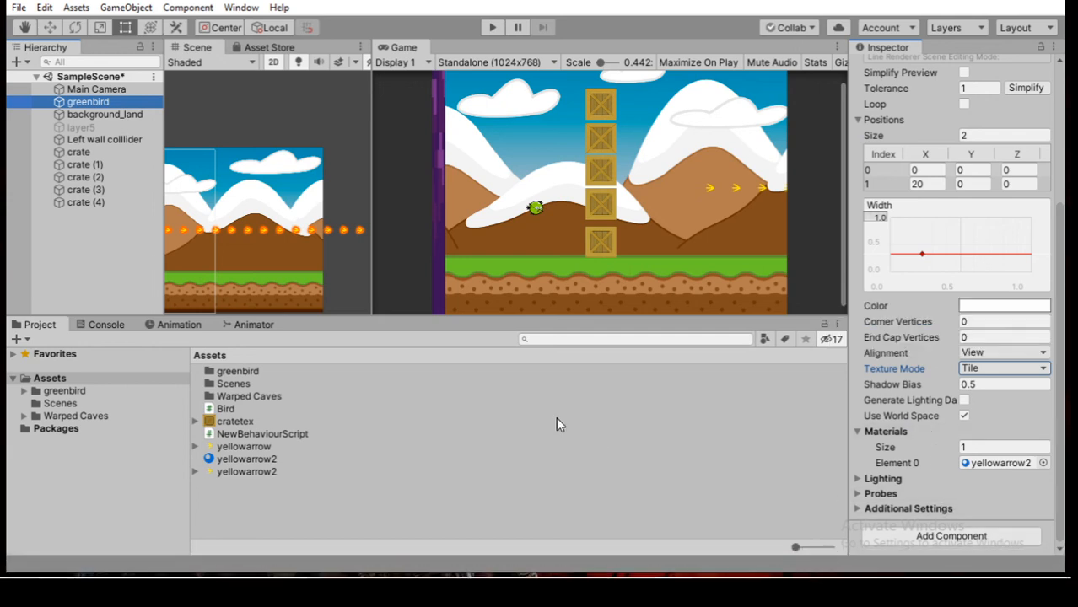